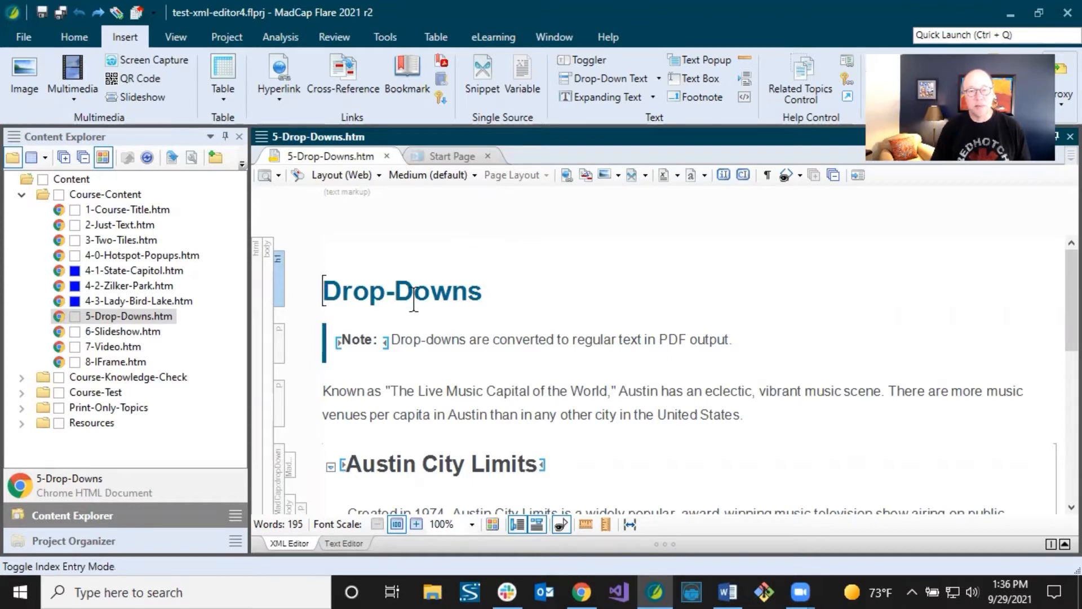
# Scroll through the Drop-Downs topic to review its content before indexing.
pyautogui.scroll(-3)
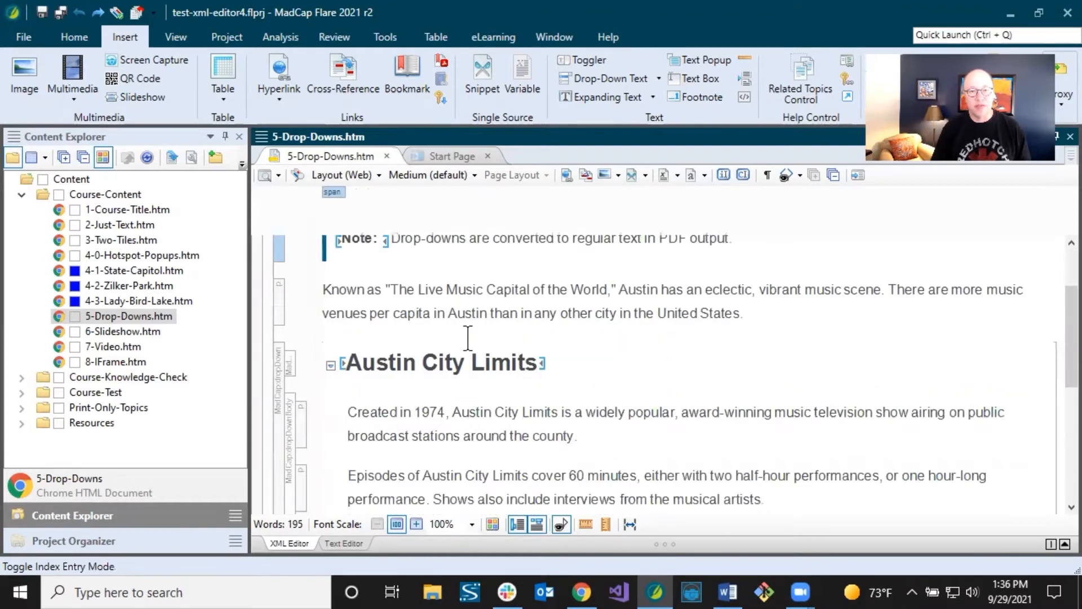
pyautogui.scroll(3)
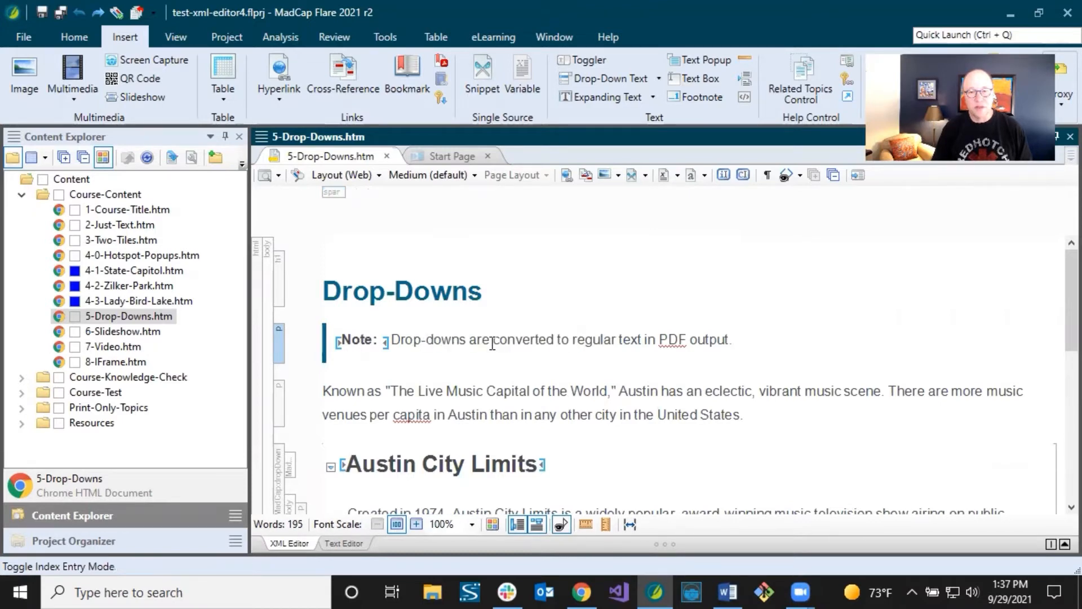
pyautogui.moveTo(489, 351)
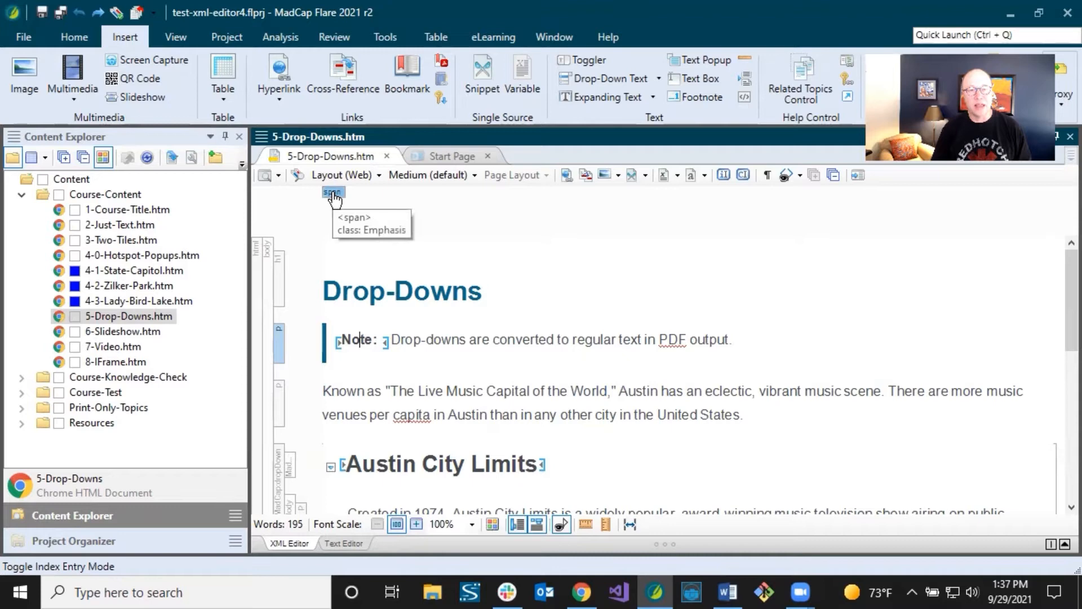
pyautogui.moveTo(348, 270)
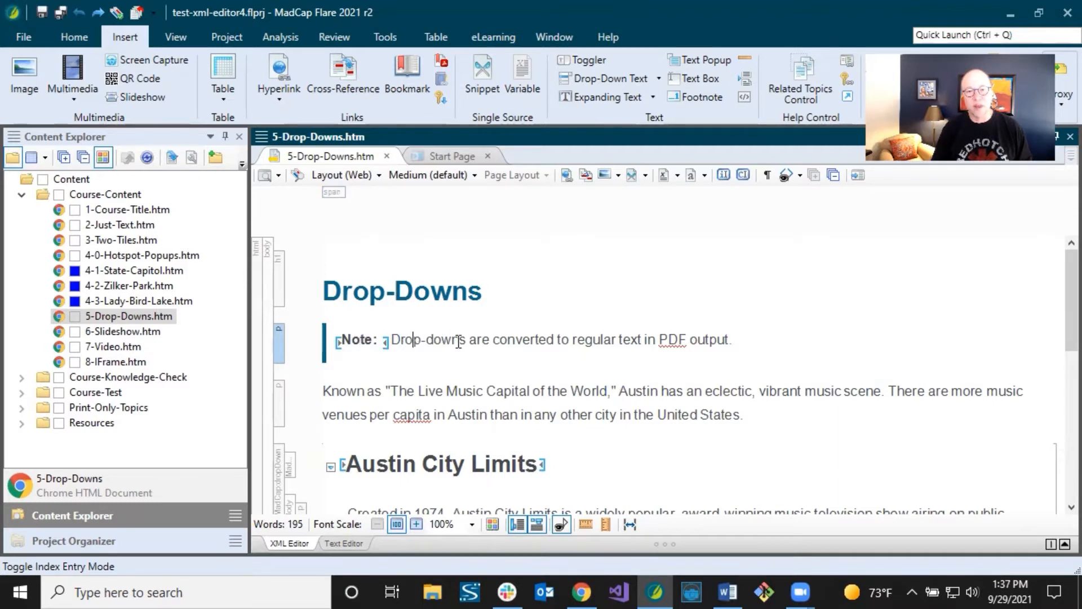
pyautogui.scroll(-3)
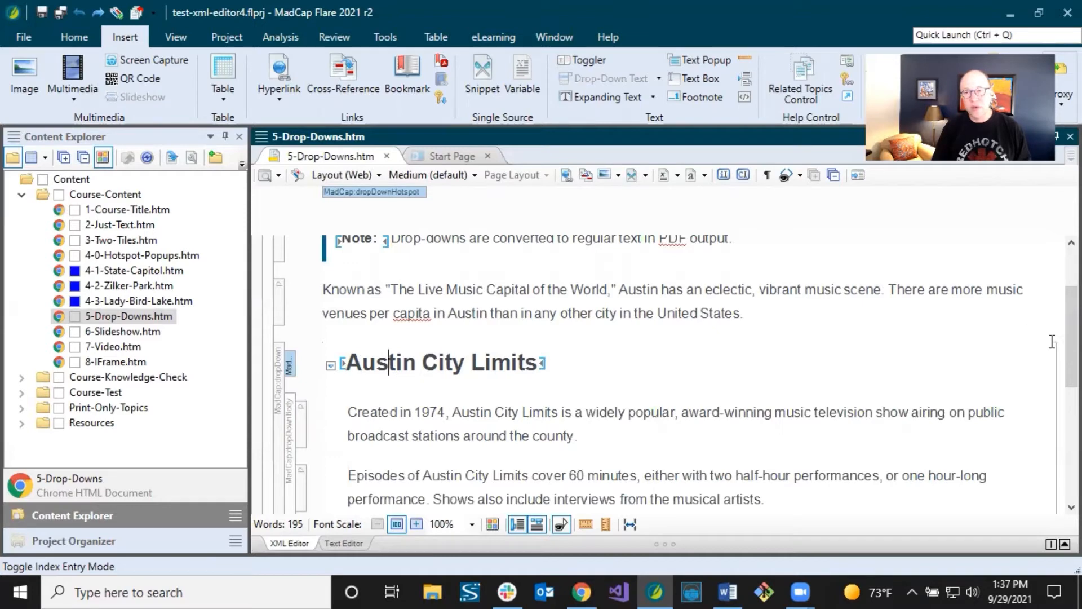
pyautogui.scroll(-3)
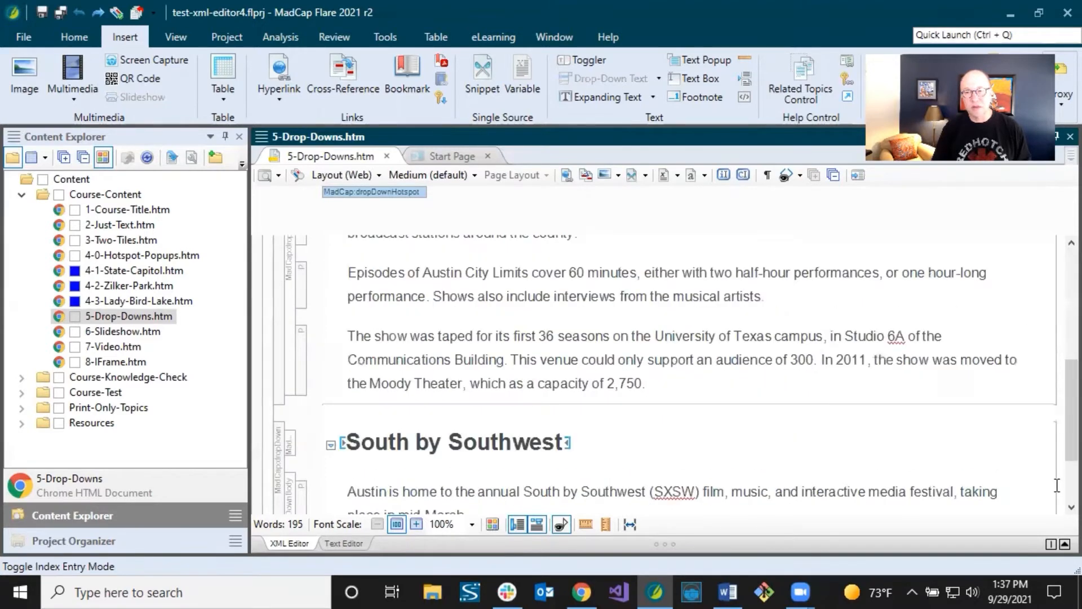
pyautogui.scroll(3)
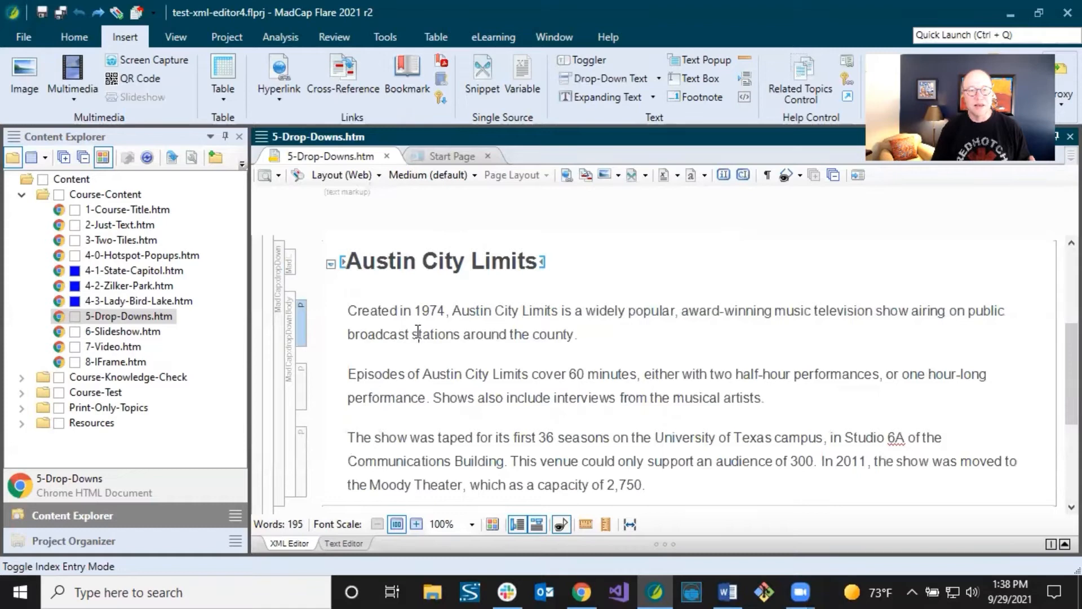
pyautogui.scroll(3)
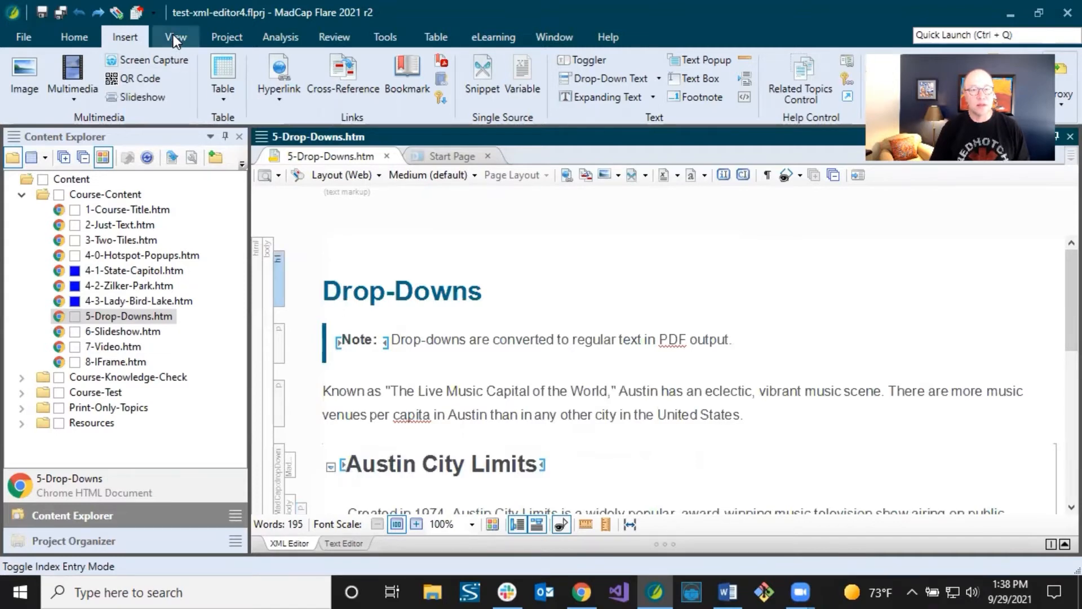
# Add the index keyword Drop-down at the Drop-Downs heading via the Index window.
pyautogui.click(175, 36)
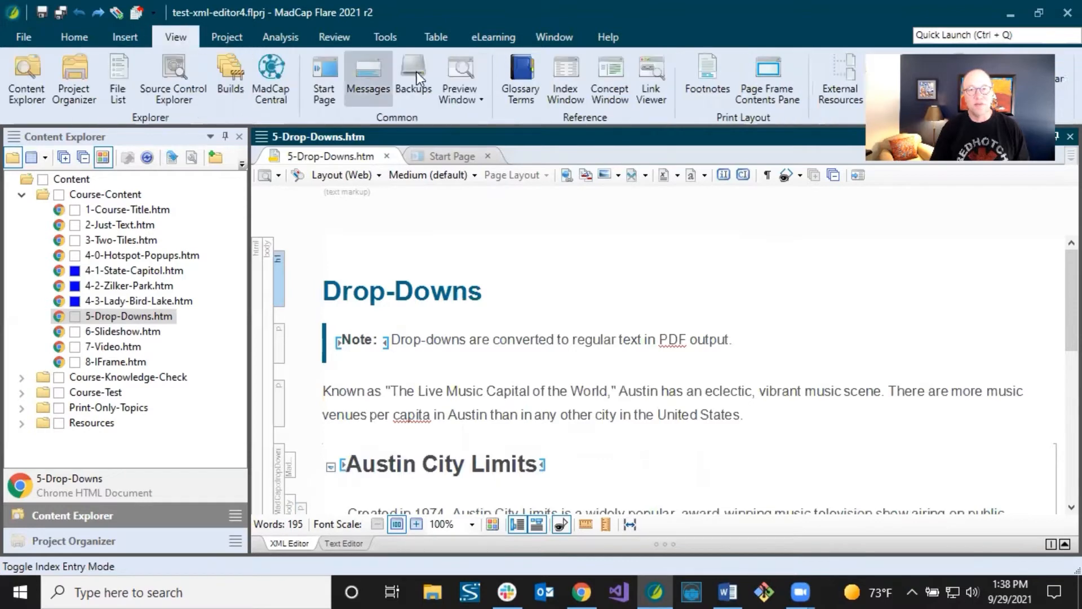
pyautogui.click(565, 79)
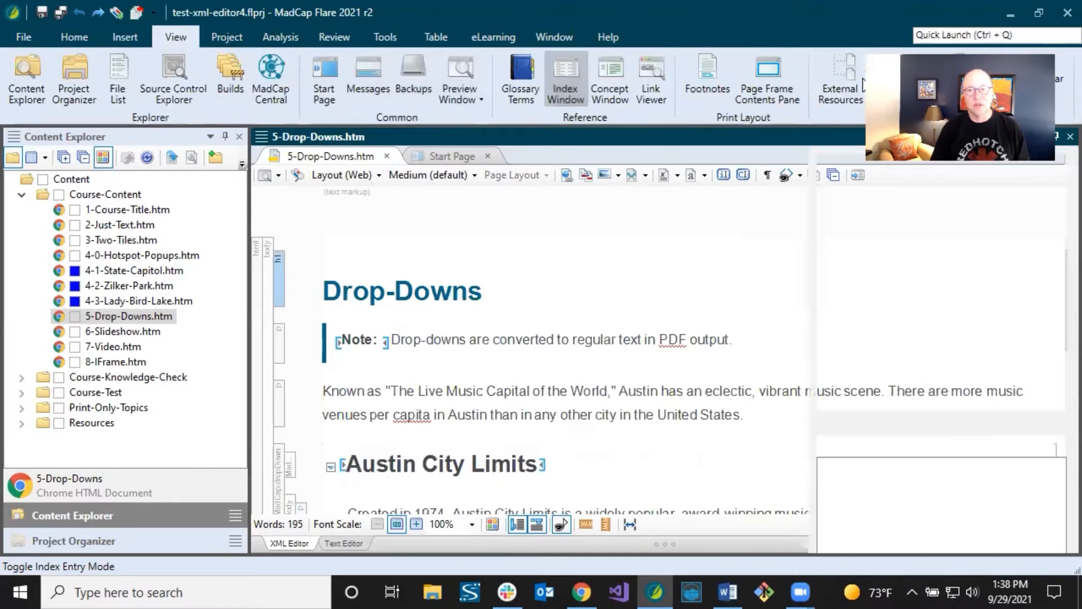
pyautogui.click(565, 79)
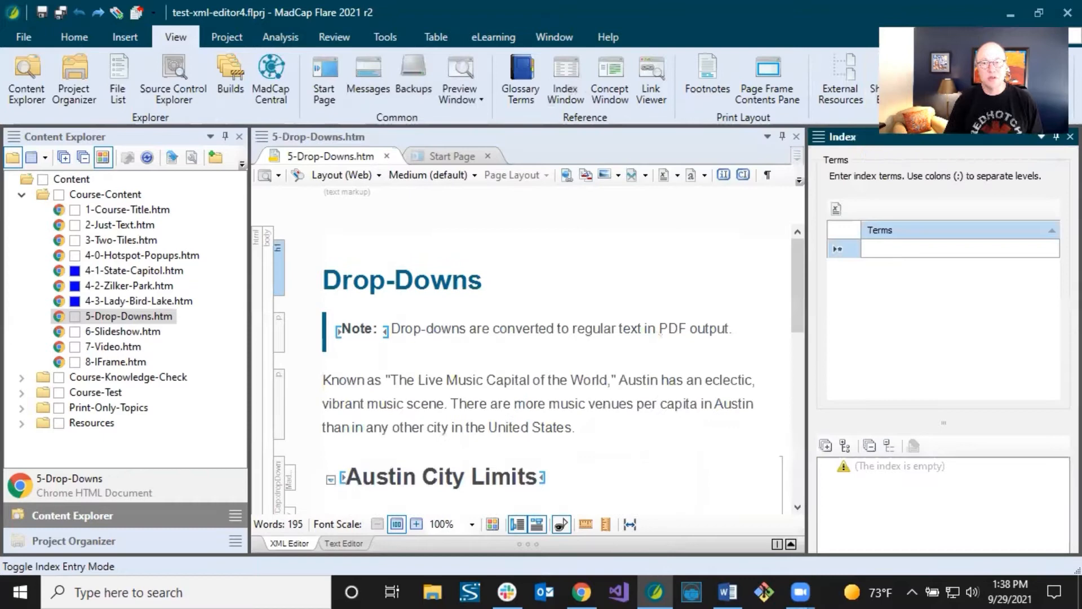
pyautogui.click(960, 248)
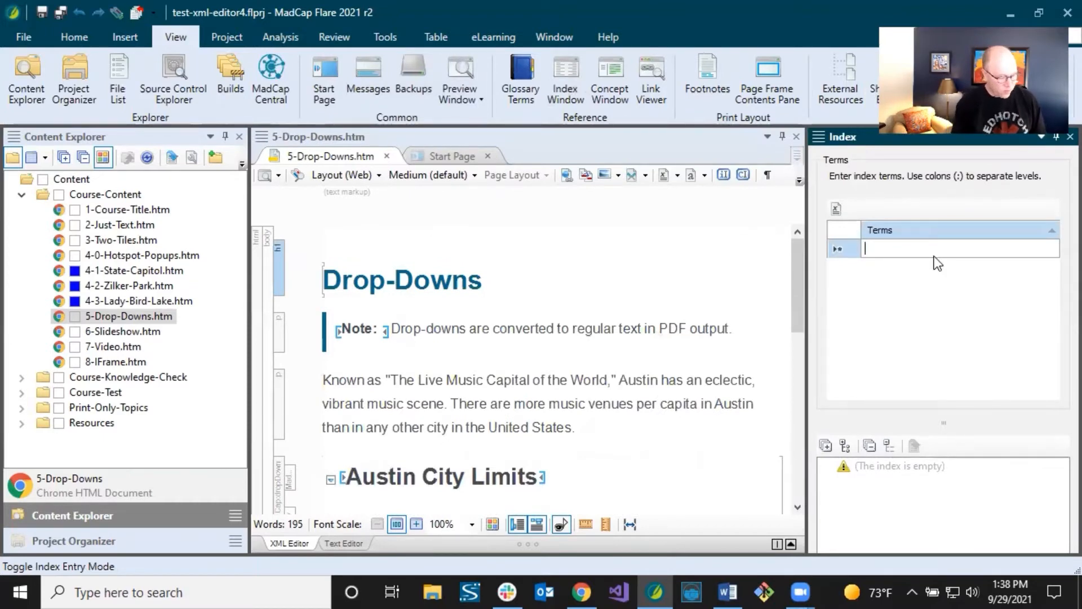
pyautogui.write('Dr')
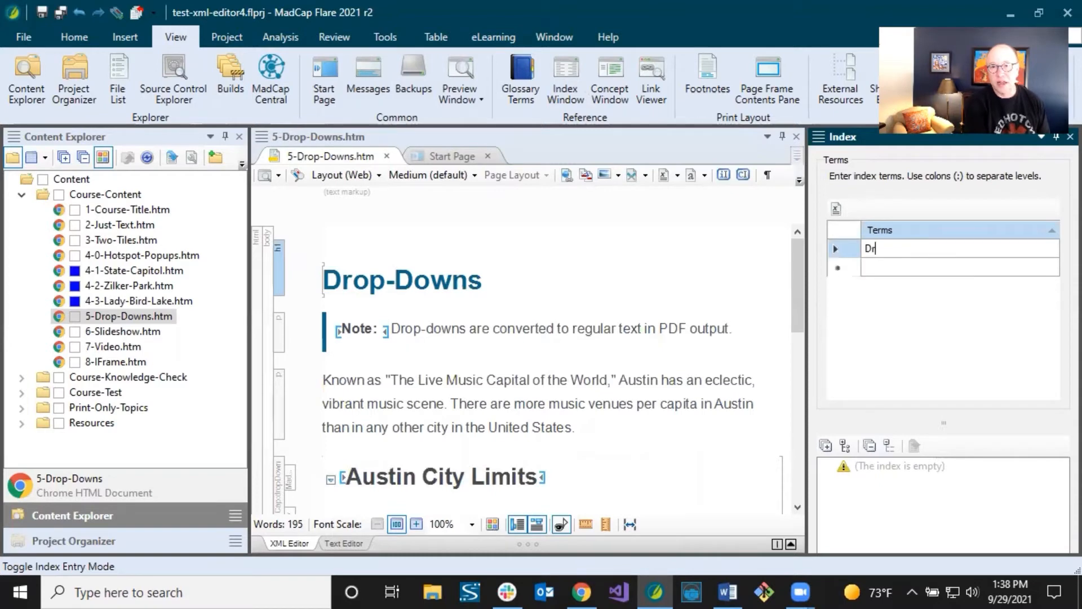
pyautogui.write('op-down')
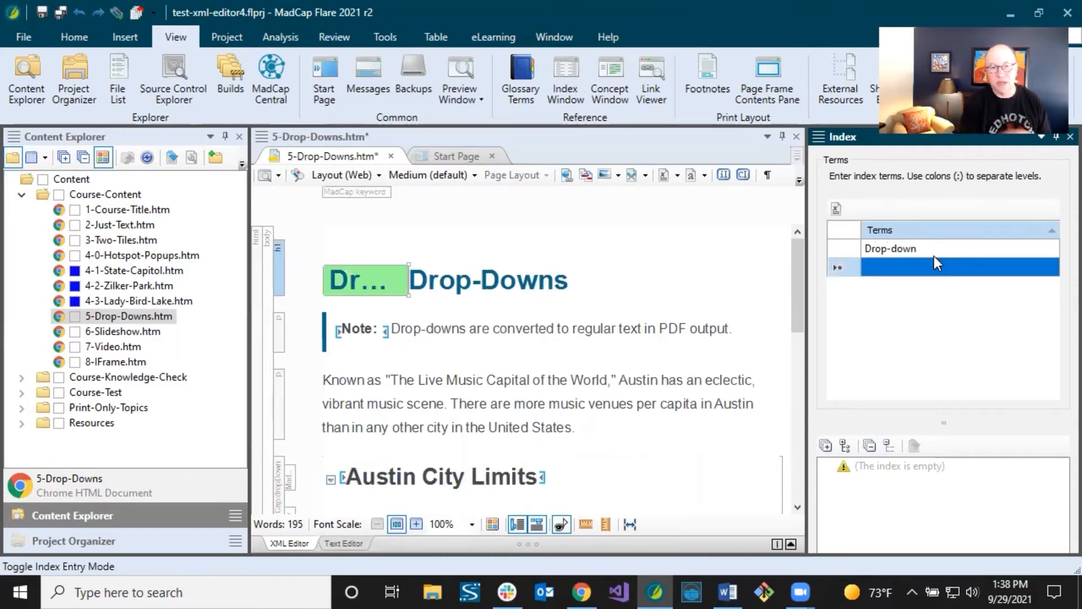
pyautogui.moveTo(494, 297)
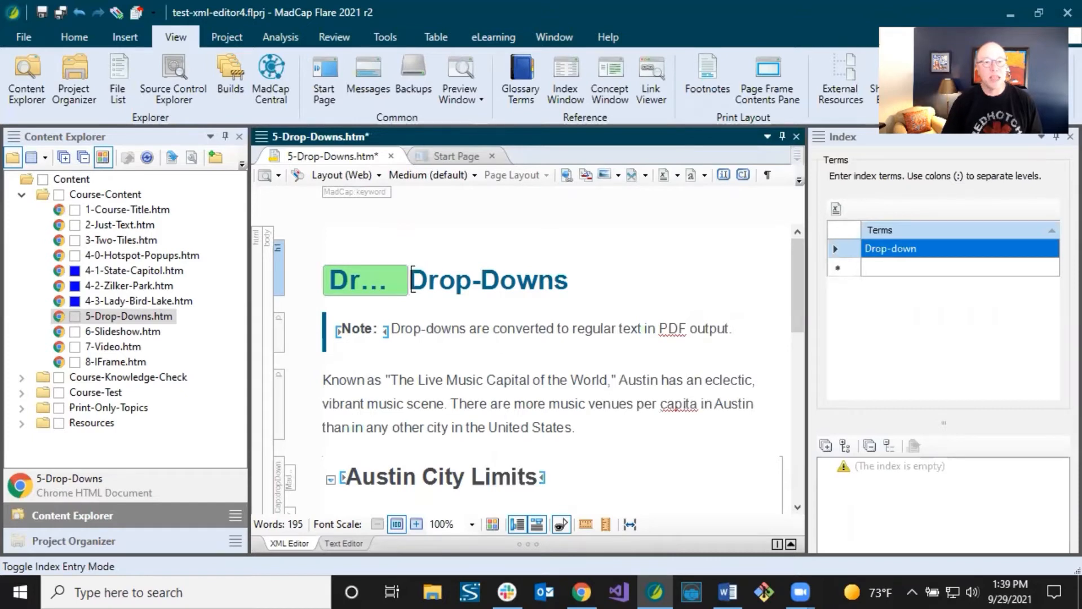
pyautogui.moveTo(371, 287)
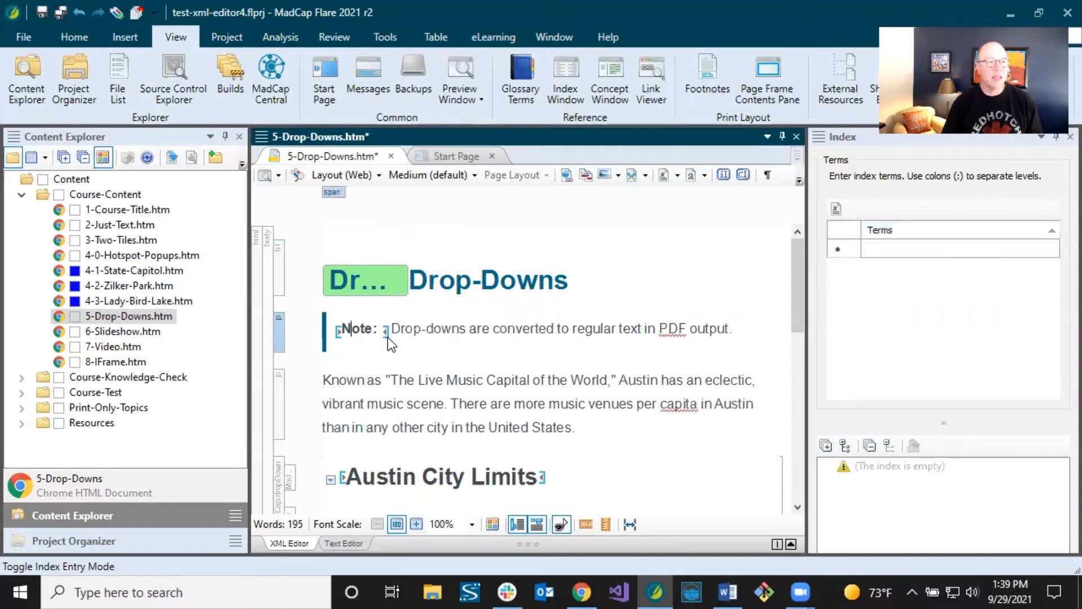
pyautogui.moveTo(420, 352)
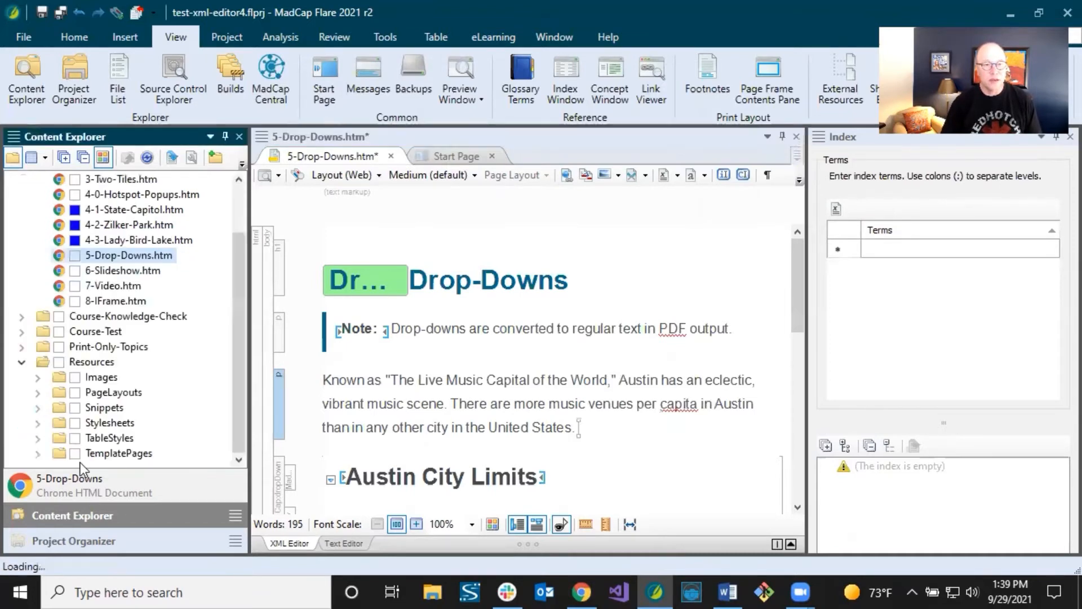
# Insert the Website variable from the General set after "United States." in the Austin paragraph.
pyautogui.click(72, 541)
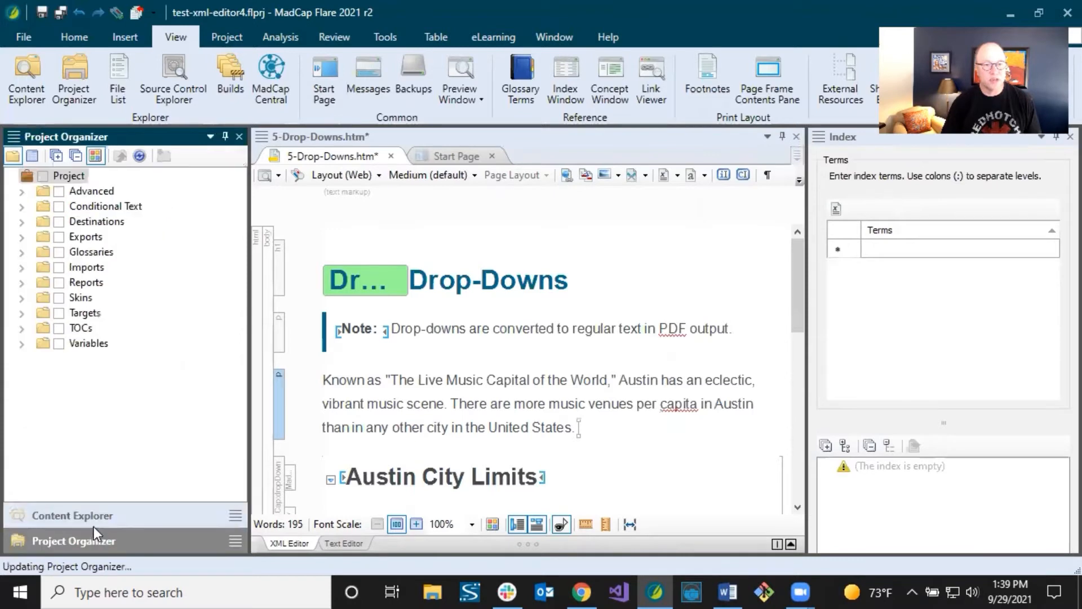
pyautogui.click(22, 343)
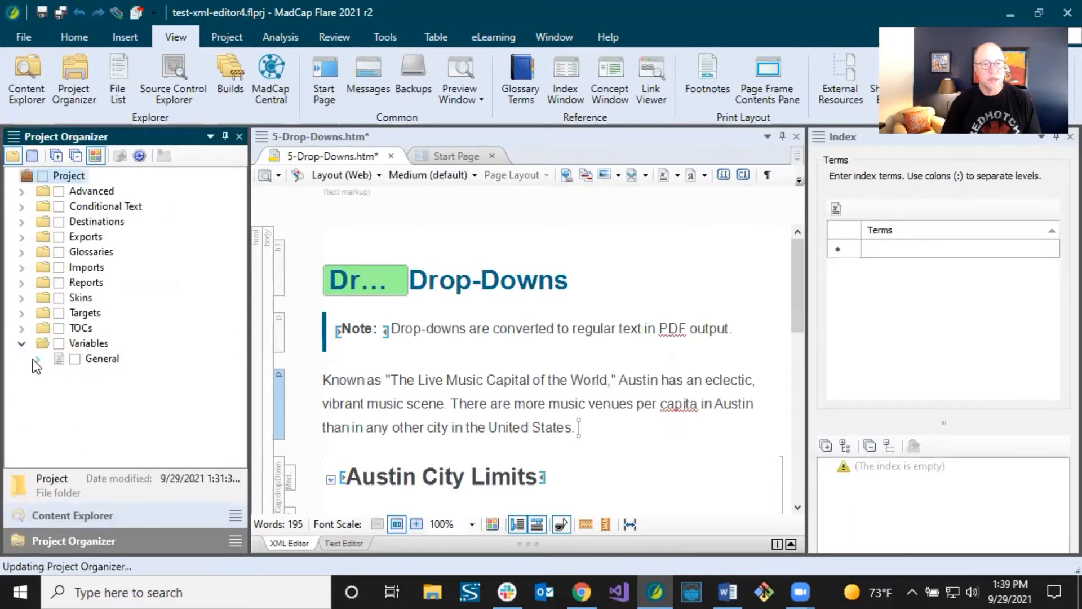
pyautogui.click(38, 359)
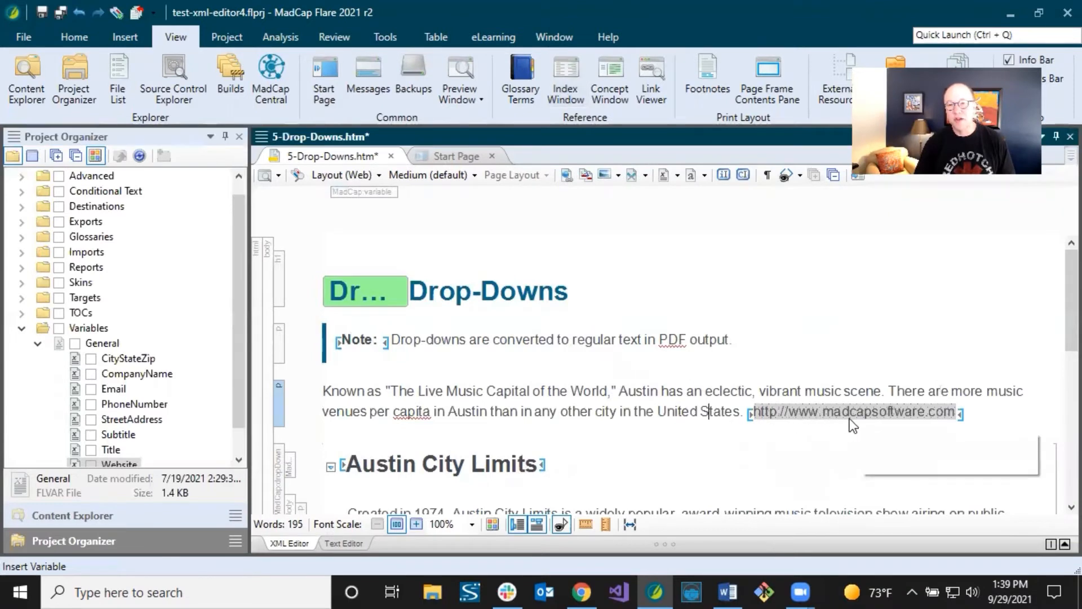
pyautogui.moveTo(925, 419)
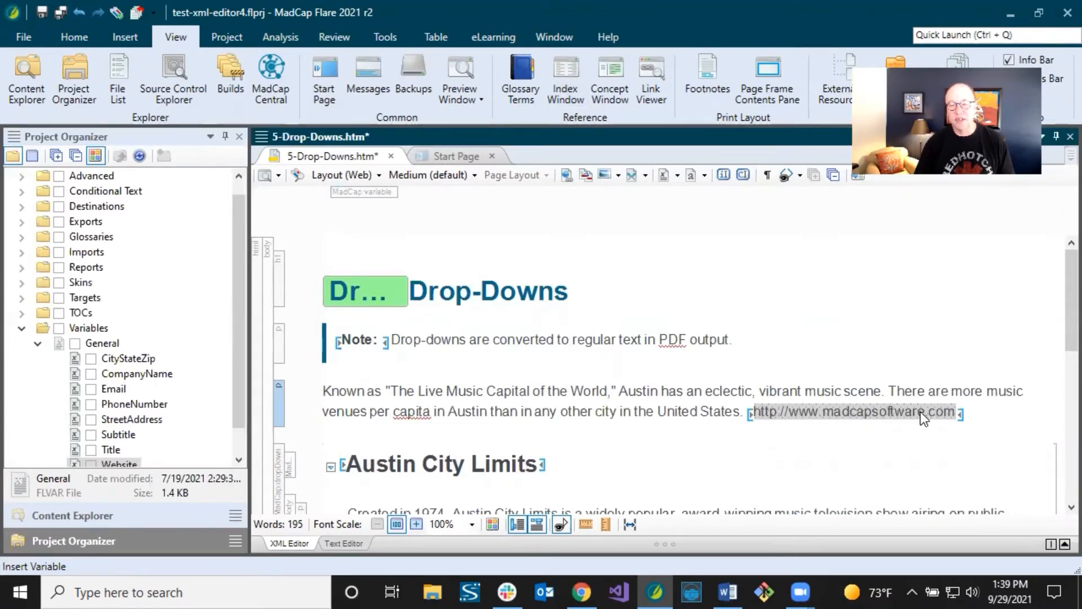
pyautogui.moveTo(607, 412)
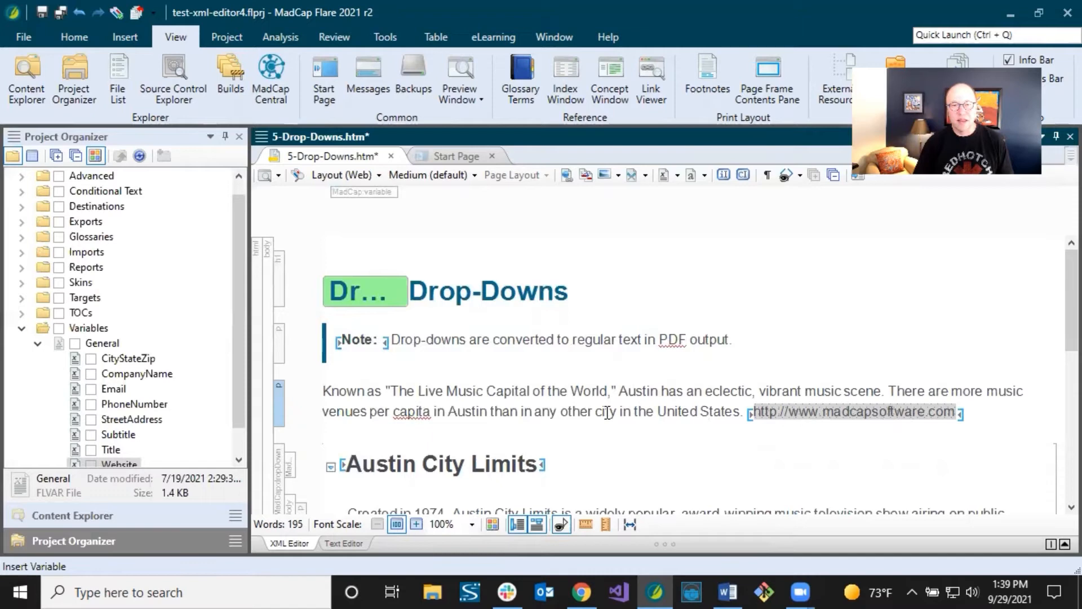
pyautogui.moveTo(606, 412)
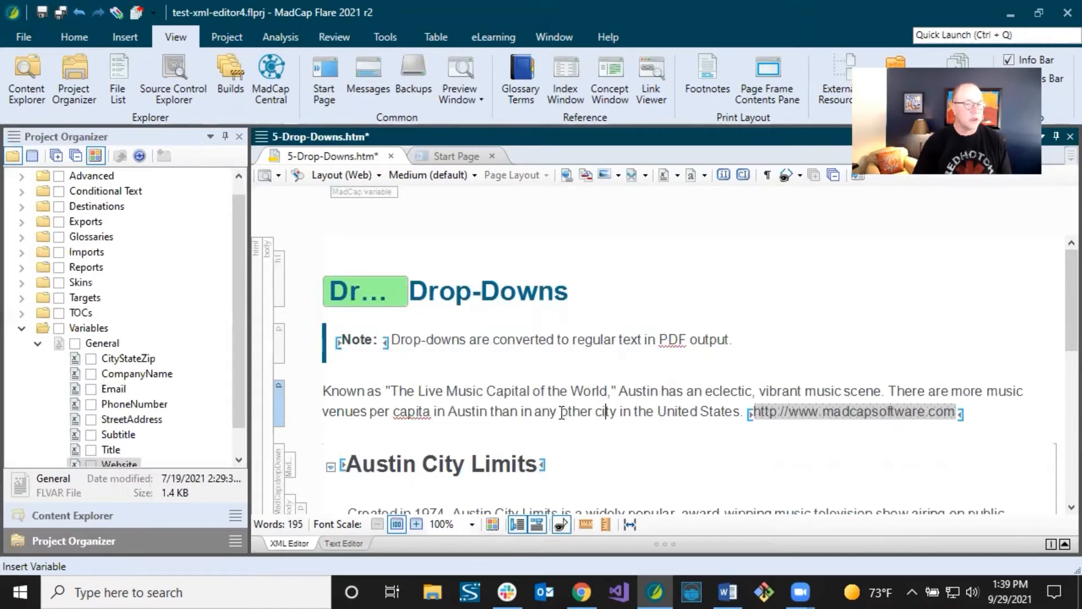
pyautogui.scroll(-3)
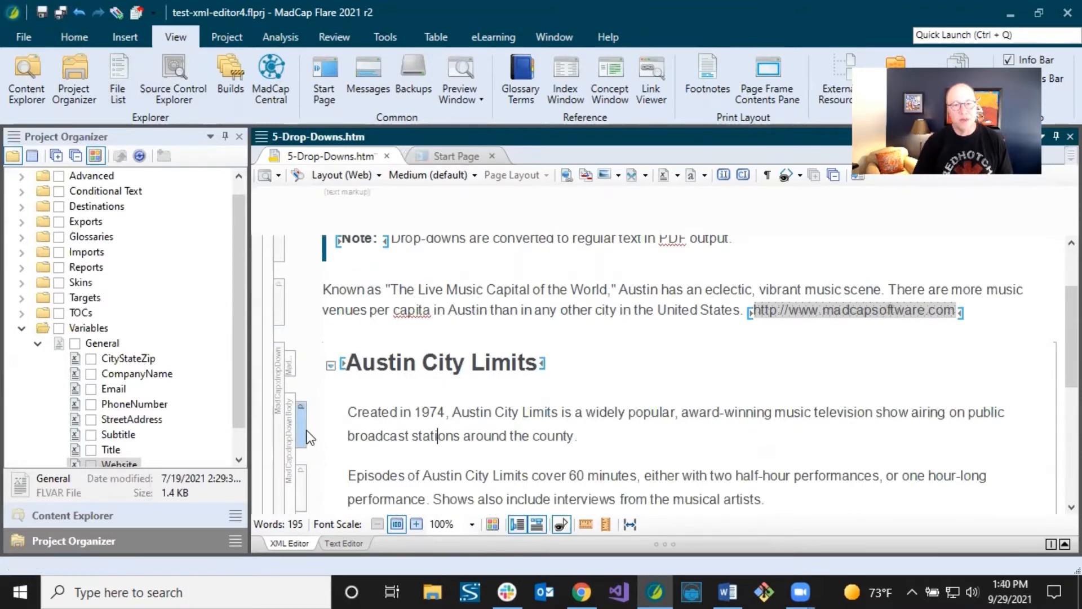
pyautogui.moveTo(302, 414)
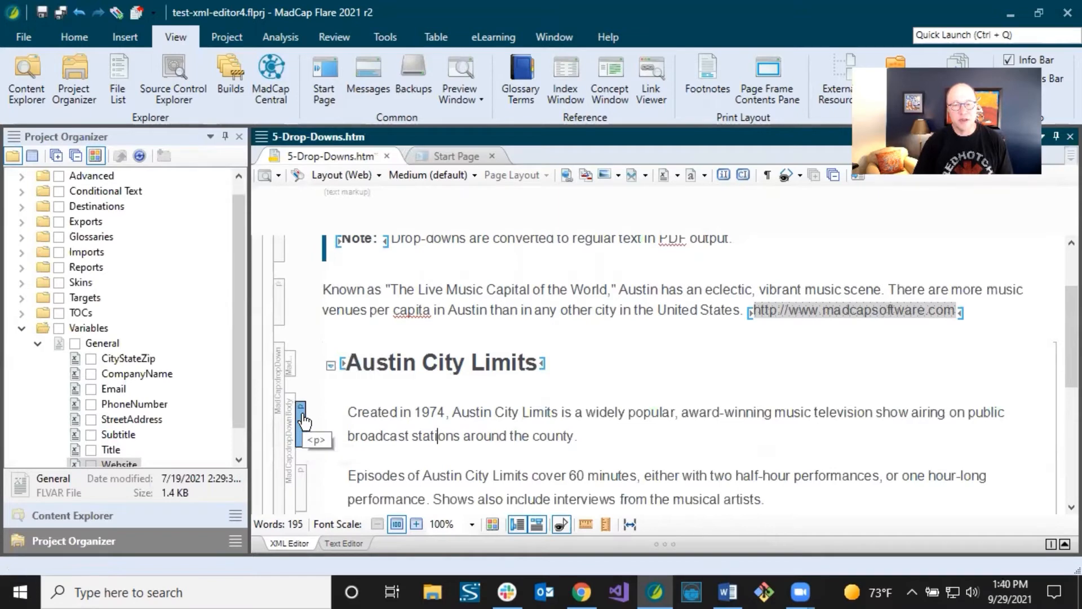
# Convert the Created in 1974 paragraph into a NewSnippet that replaces the source text.
pyautogui.rightClick(303, 406)
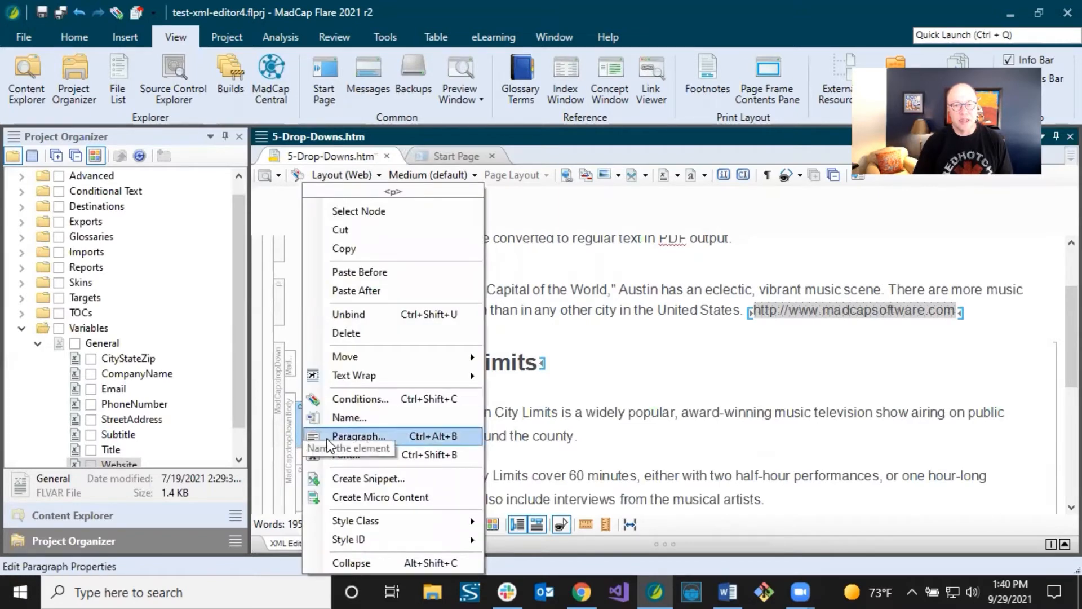
pyautogui.moveTo(369, 478)
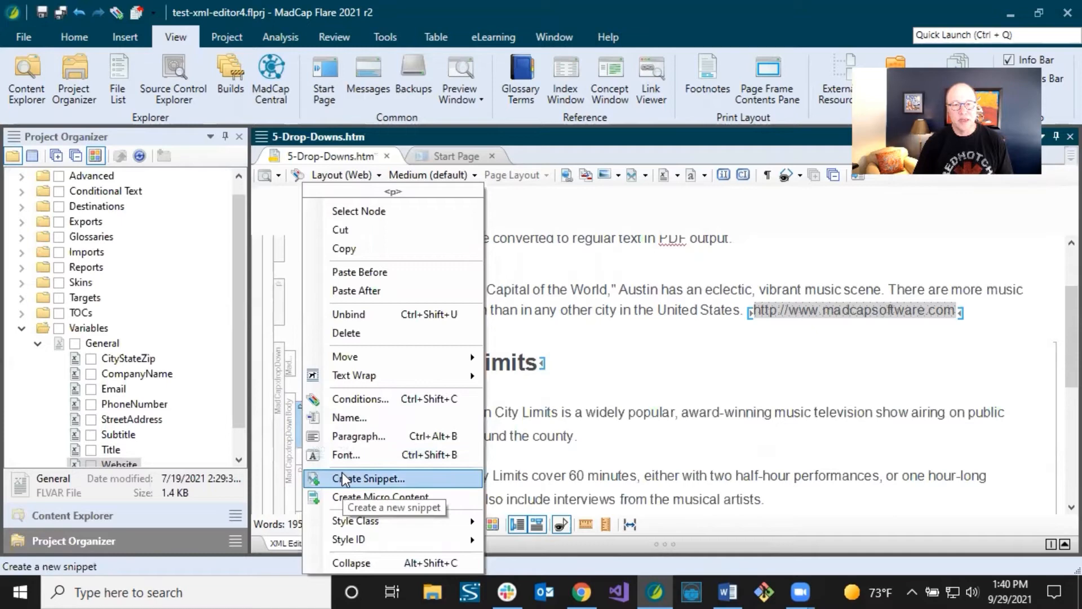
pyautogui.click(370, 479)
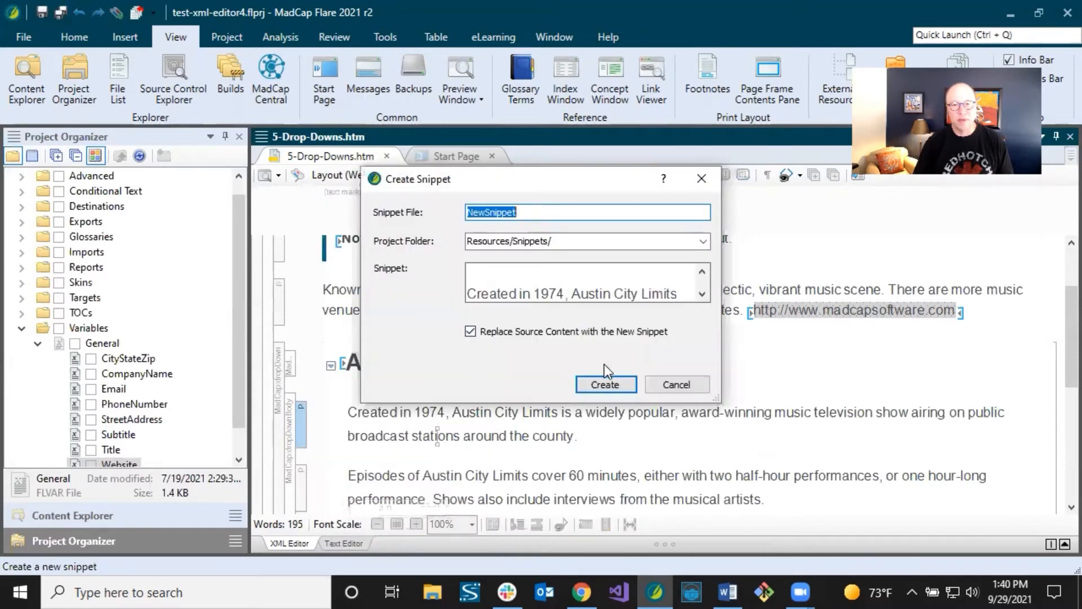
pyautogui.click(605, 384)
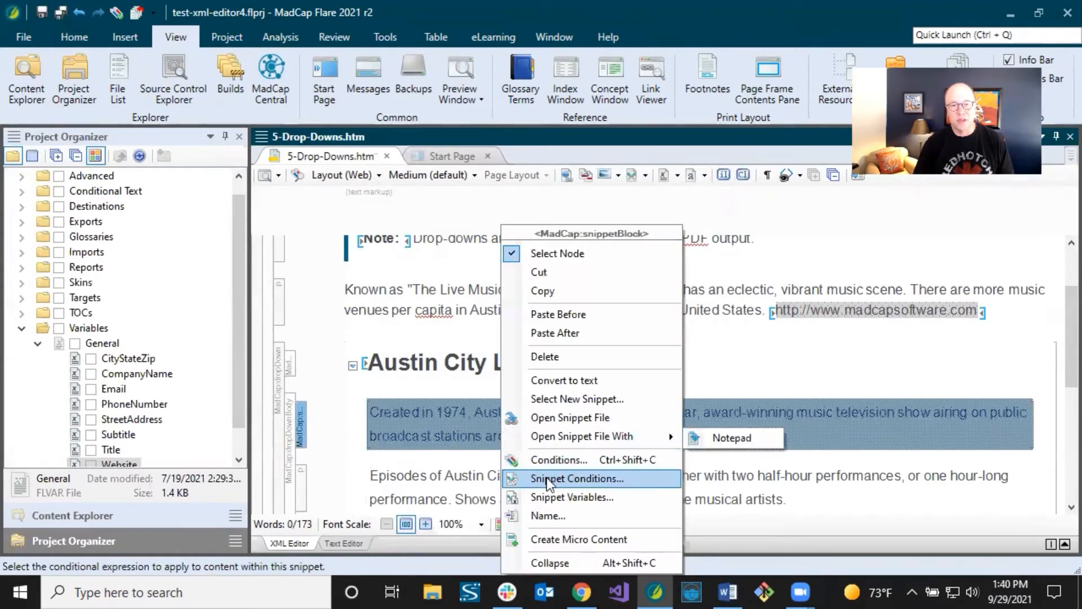
# Set the Austin City Limits snippet to include the Default.CombinationCourseOnly condition.
pyautogui.click(578, 478)
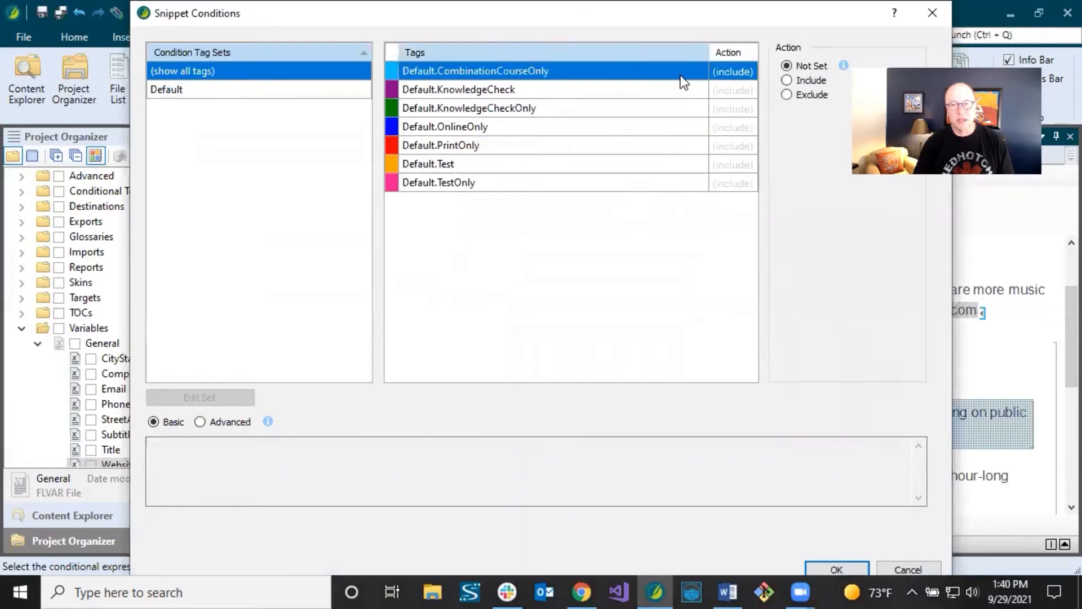
pyautogui.click(788, 80)
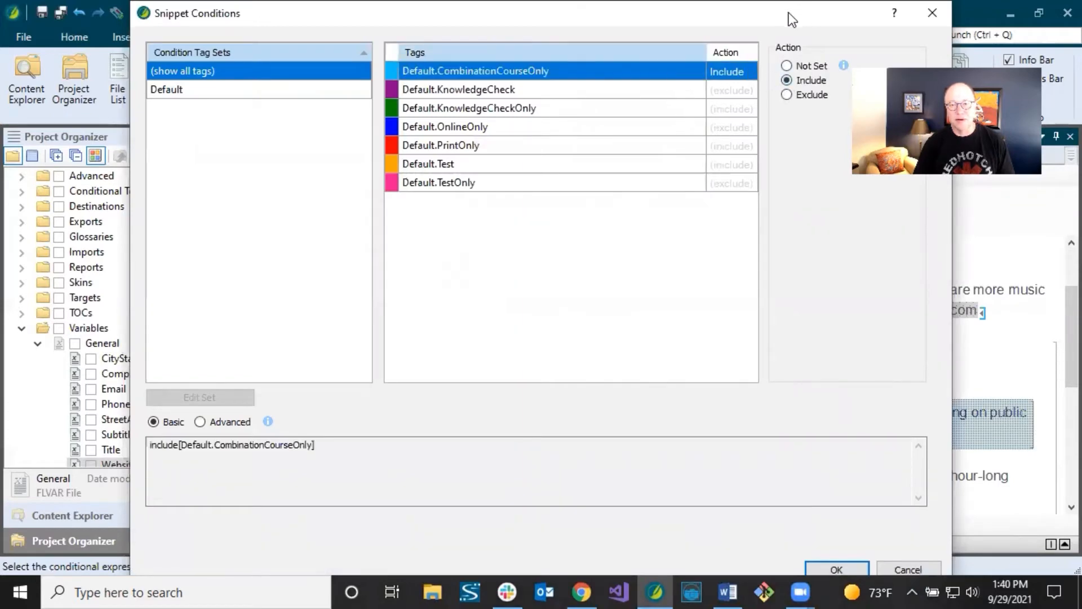
pyautogui.click(836, 570)
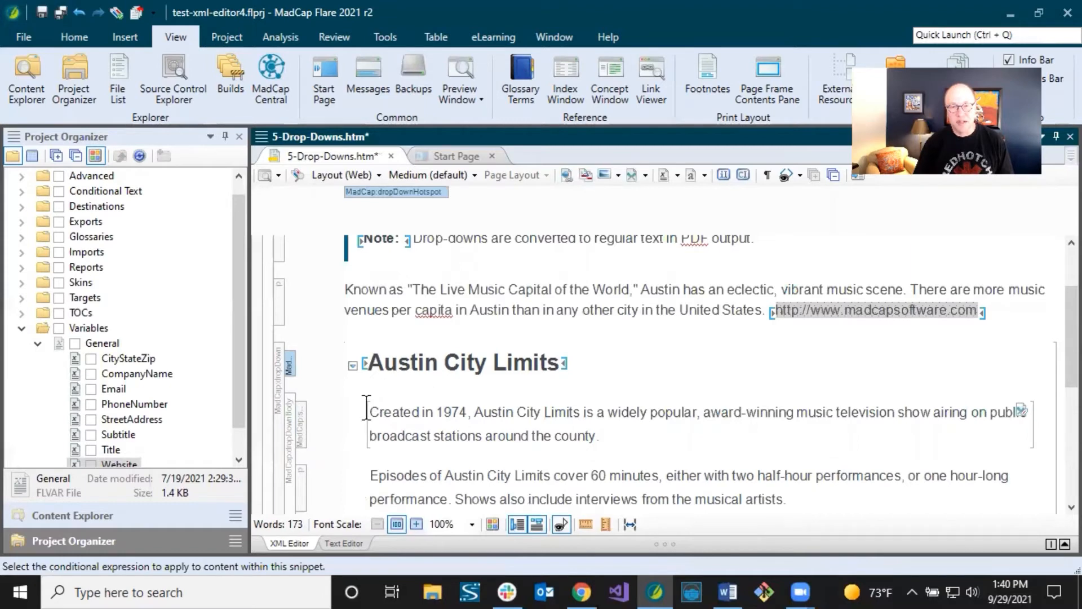
pyautogui.click(439, 362)
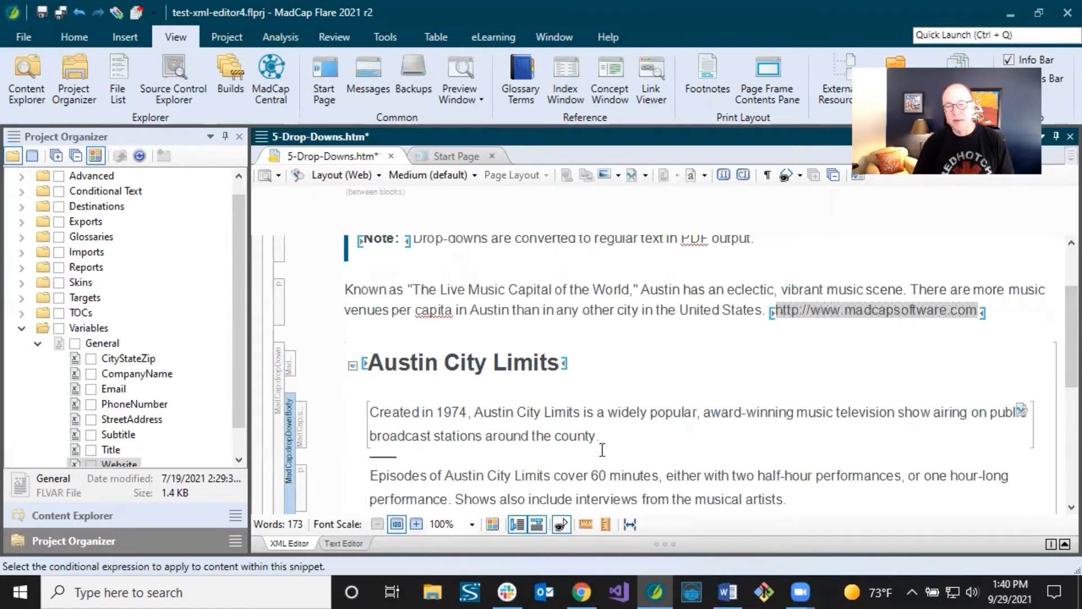
pyautogui.moveTo(473, 396)
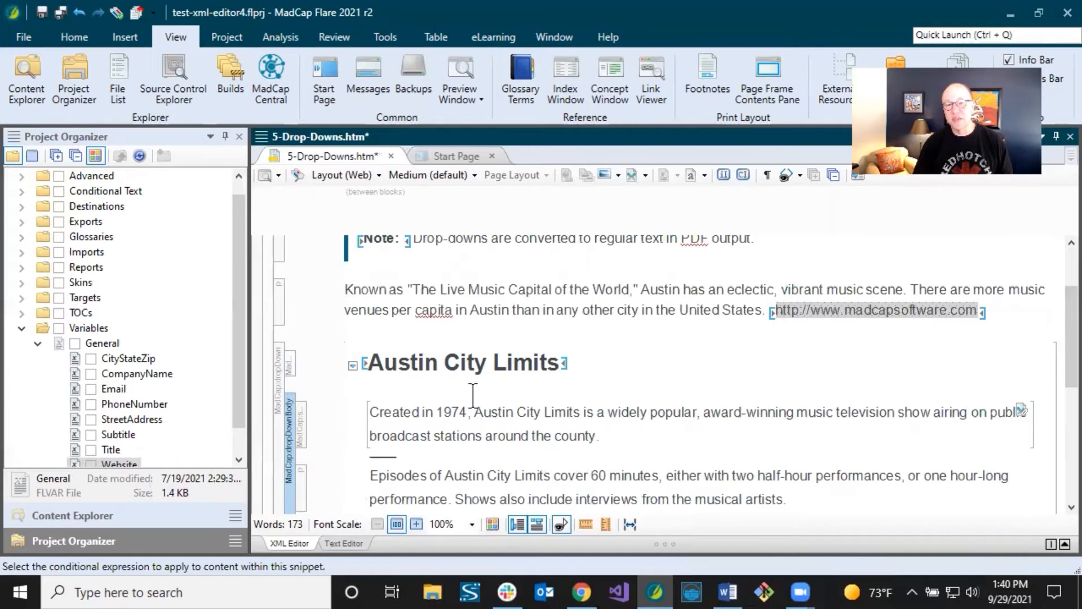
pyautogui.moveTo(391, 396)
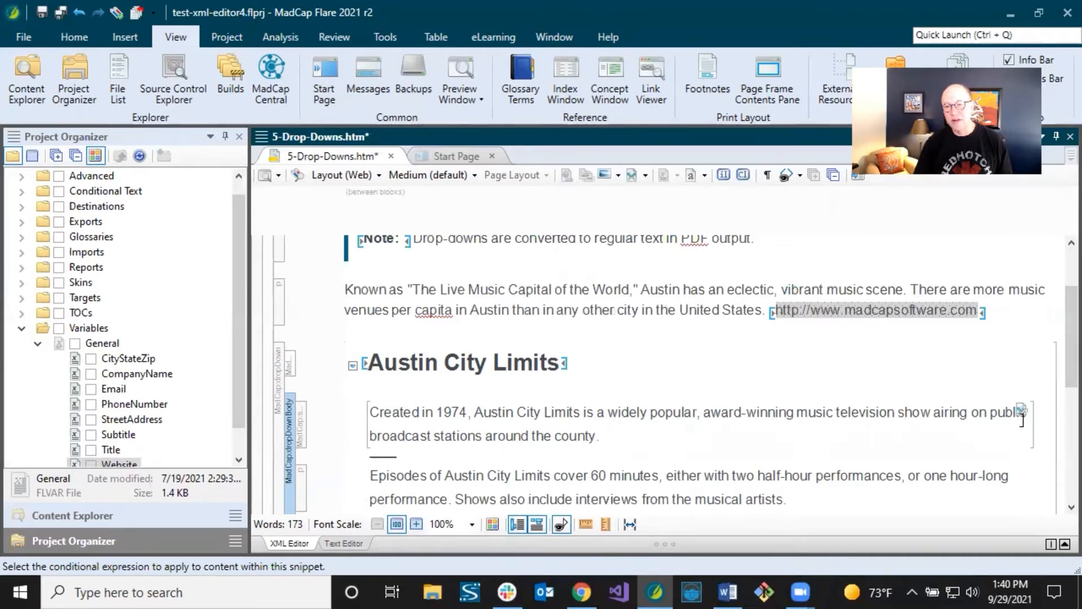
pyautogui.moveTo(1015, 432)
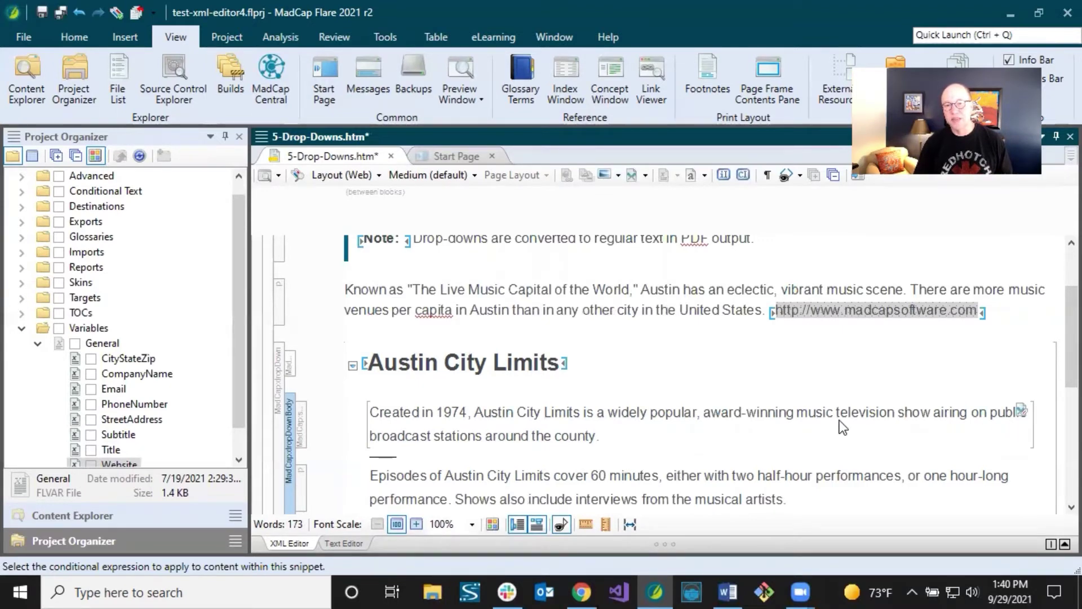
pyautogui.moveTo(751, 431)
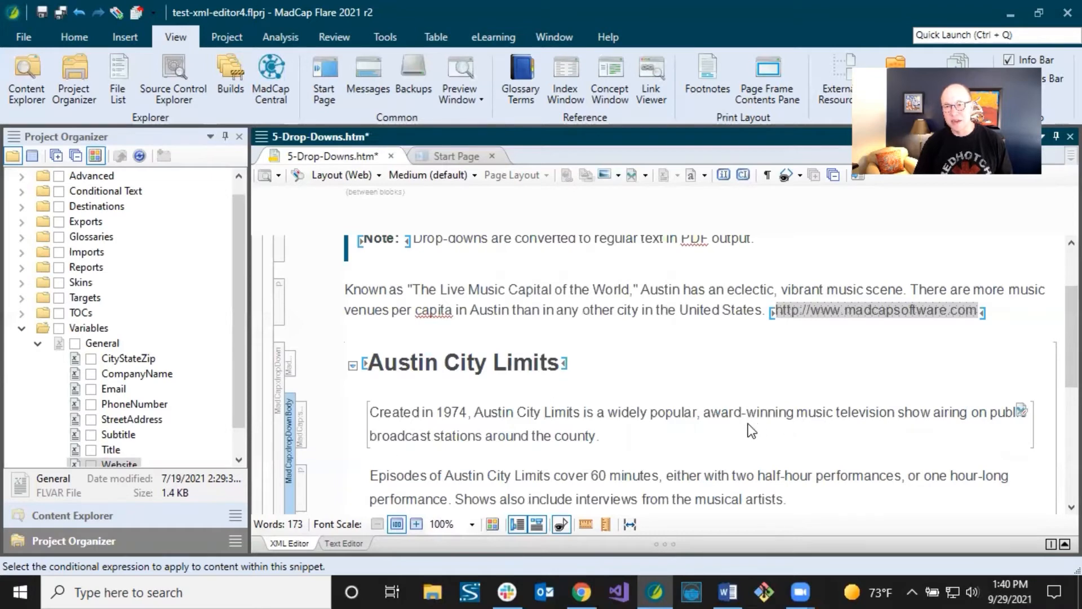
pyautogui.moveTo(1007, 426)
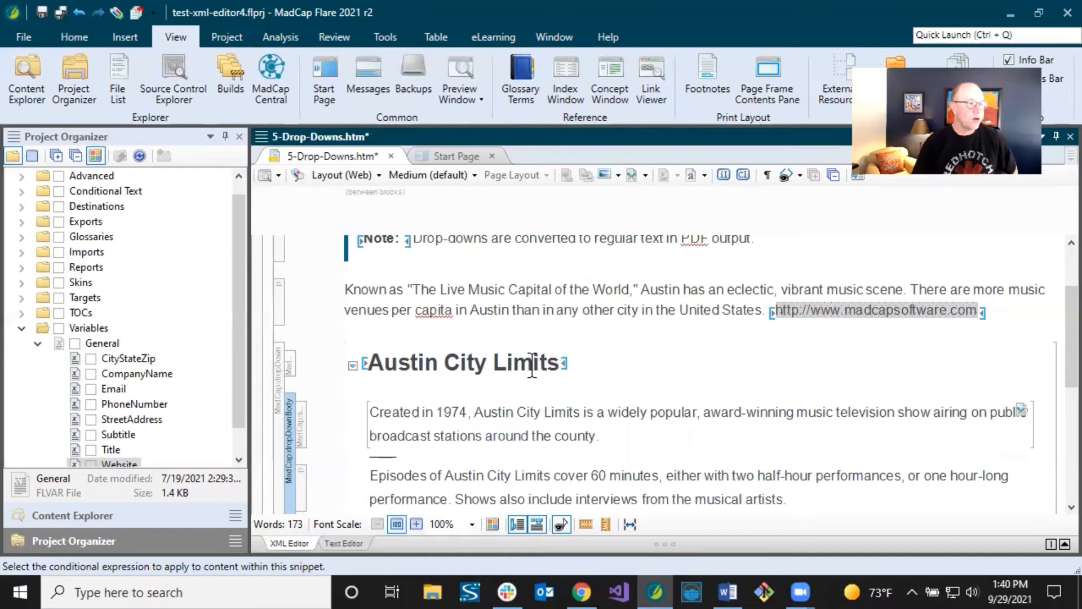
pyautogui.scroll(-3)
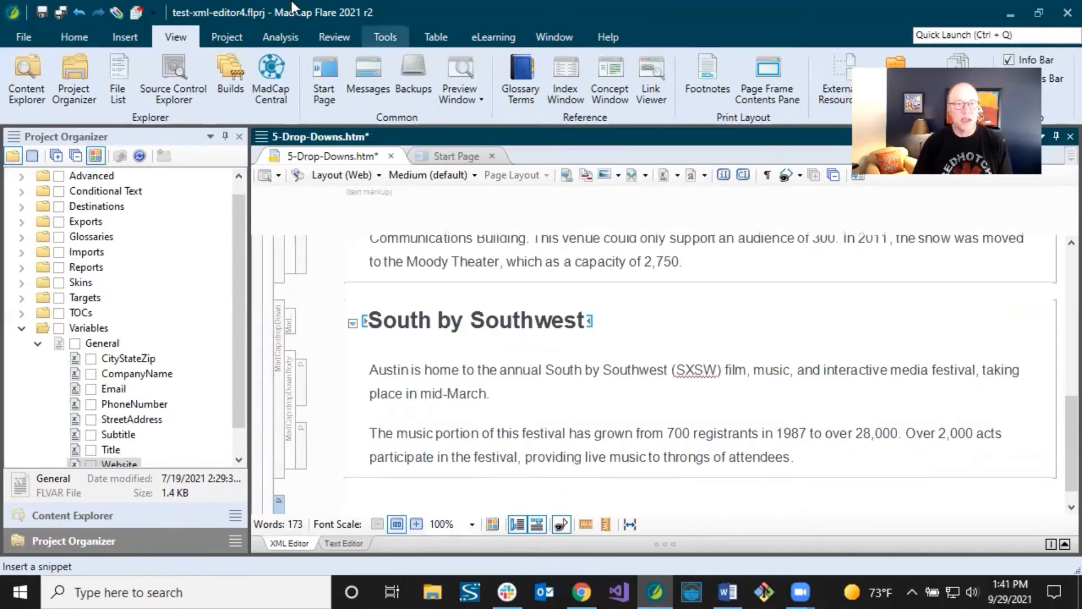
# Insert a Related Topics control linking 2-Just-Text.htm and 3-Two-Tiles.htm, then save.
pyautogui.click(124, 36)
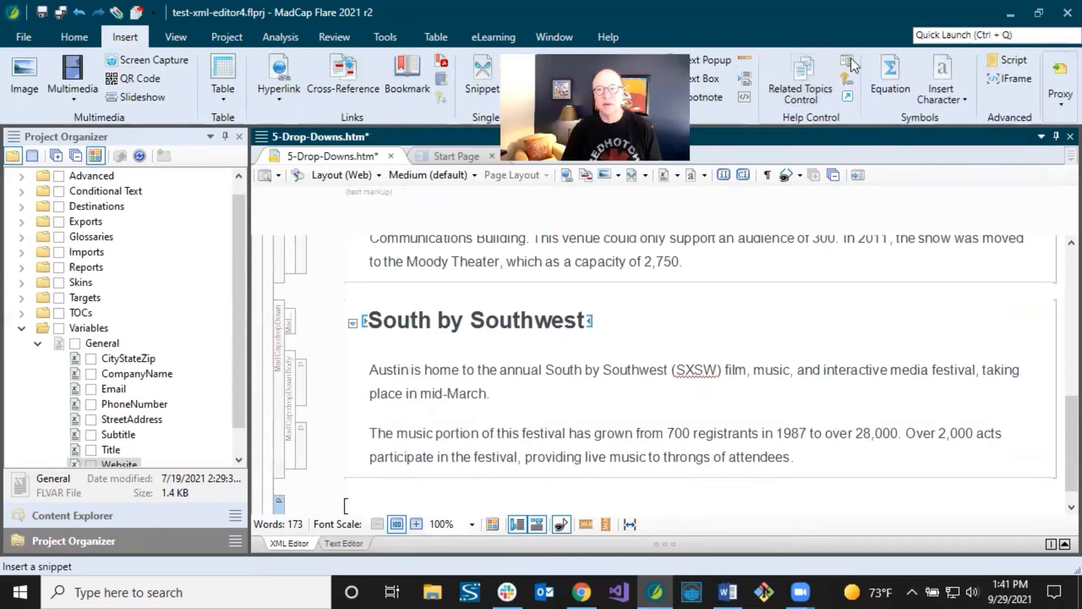
pyautogui.moveTo(848, 66)
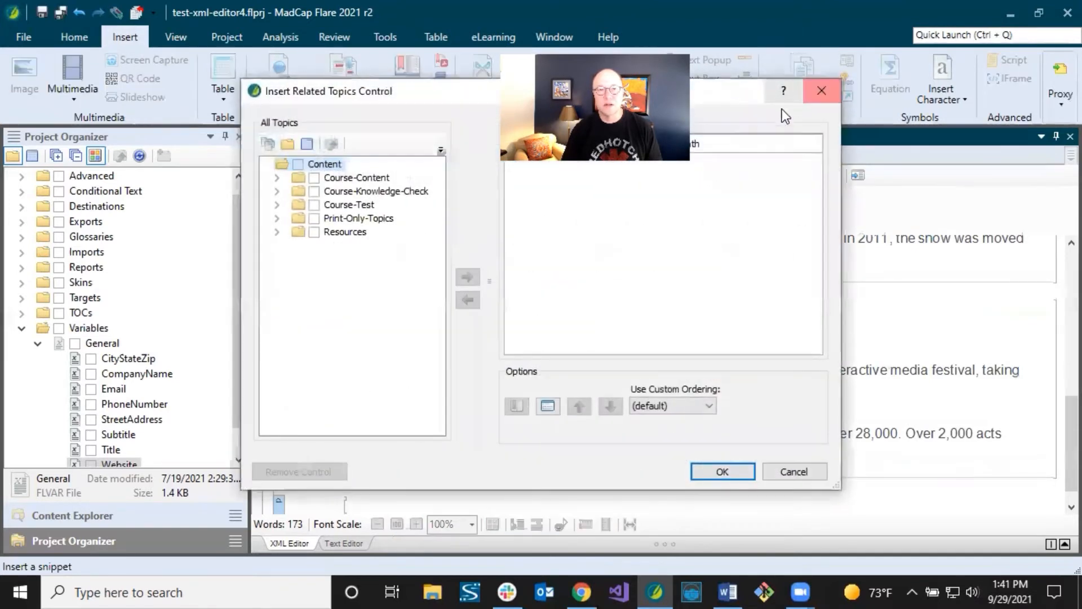
pyautogui.click(277, 177)
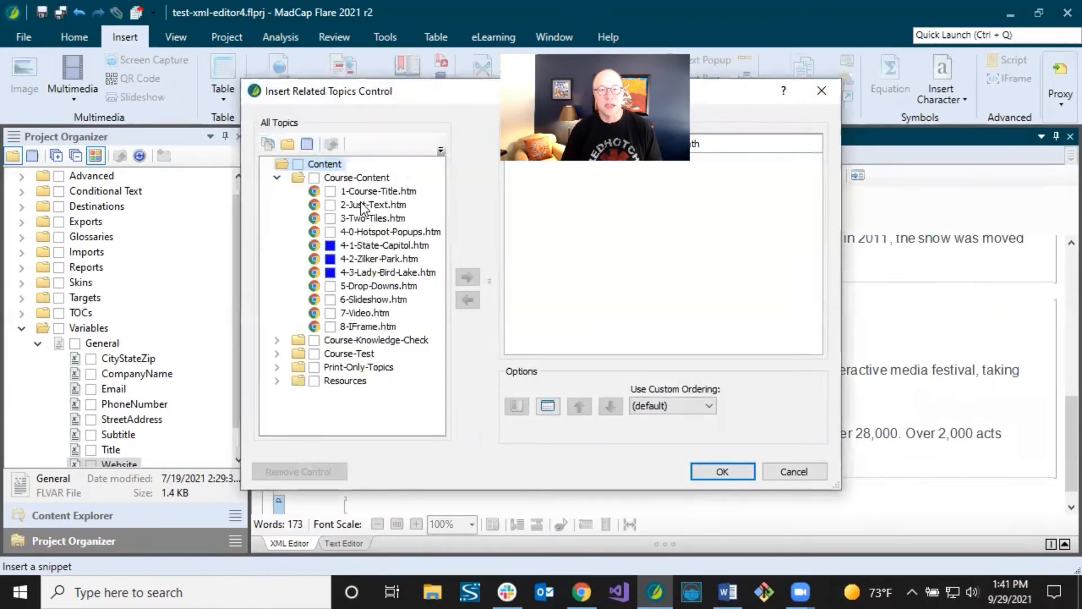
pyautogui.click(467, 277)
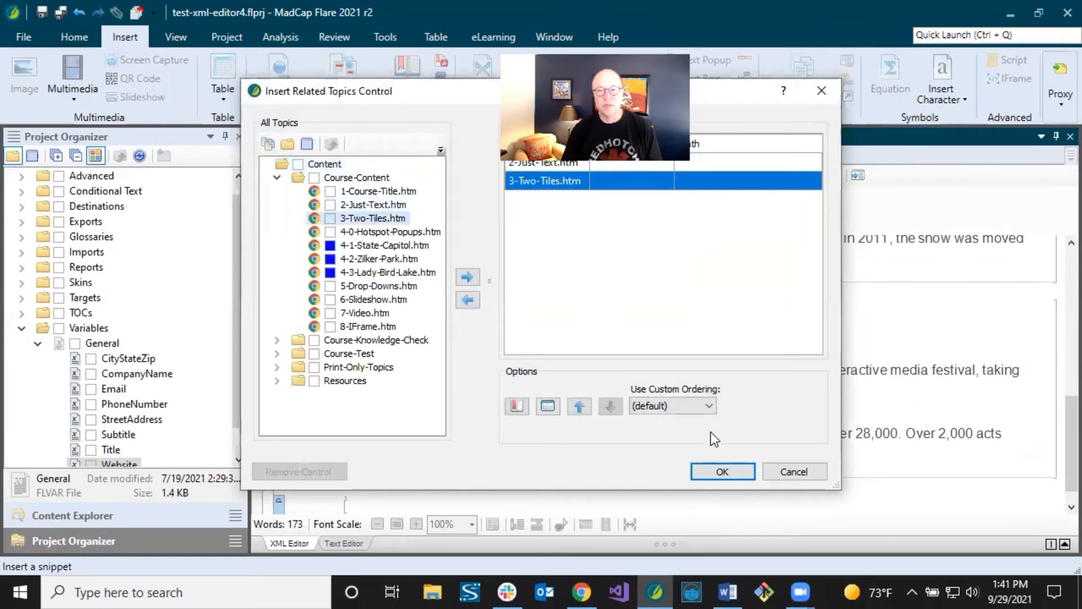
pyautogui.click(722, 471)
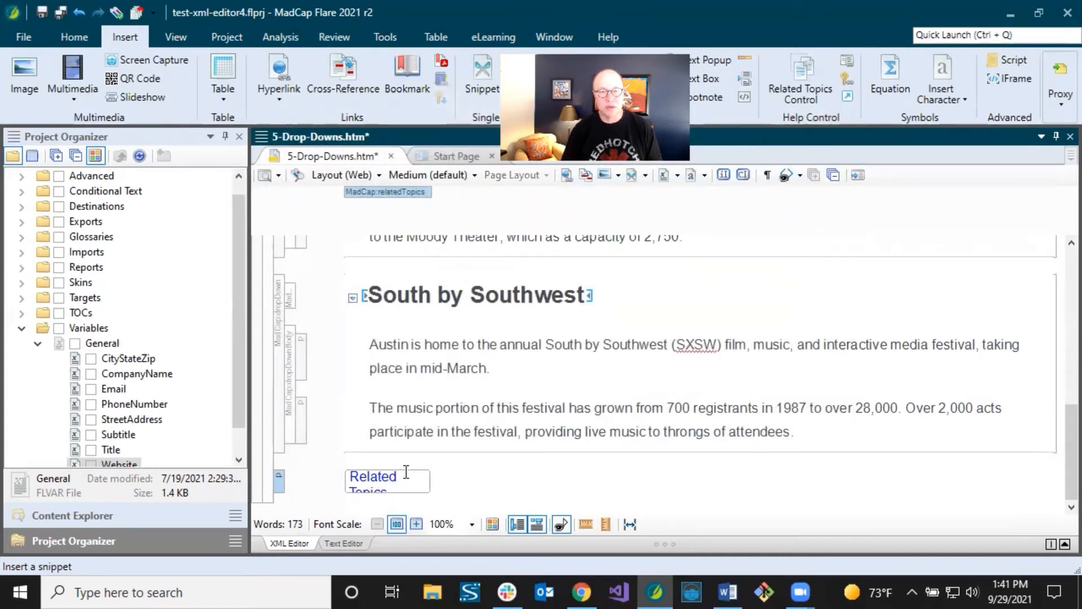
pyautogui.press('ctrl+s')
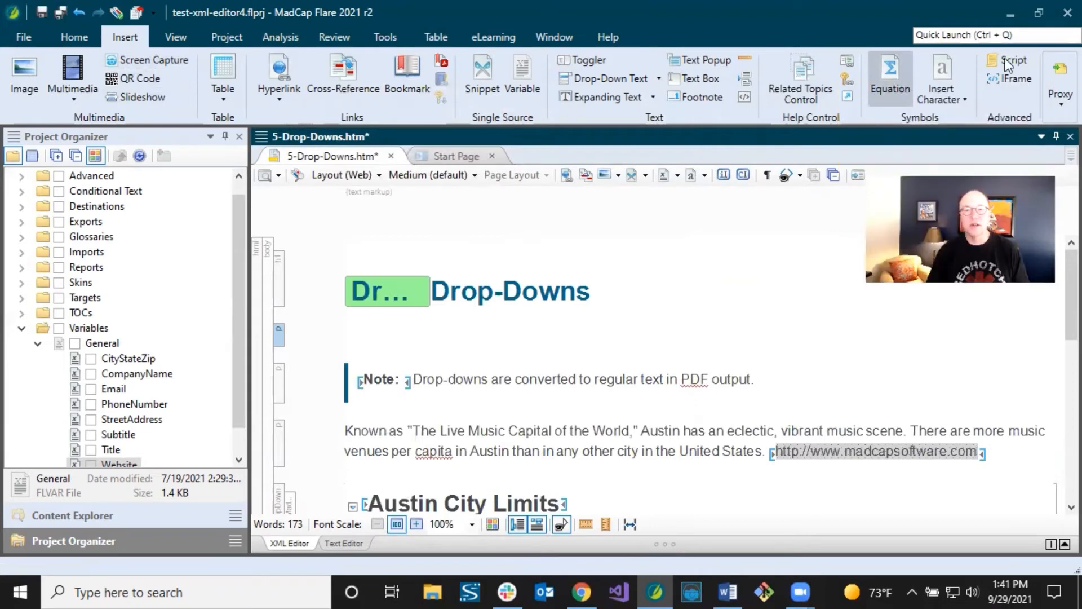
# Insert a test script under the heading, undo it, and save the topic.
pyautogui.click(1016, 61)
pyautogui.write('afasdf')
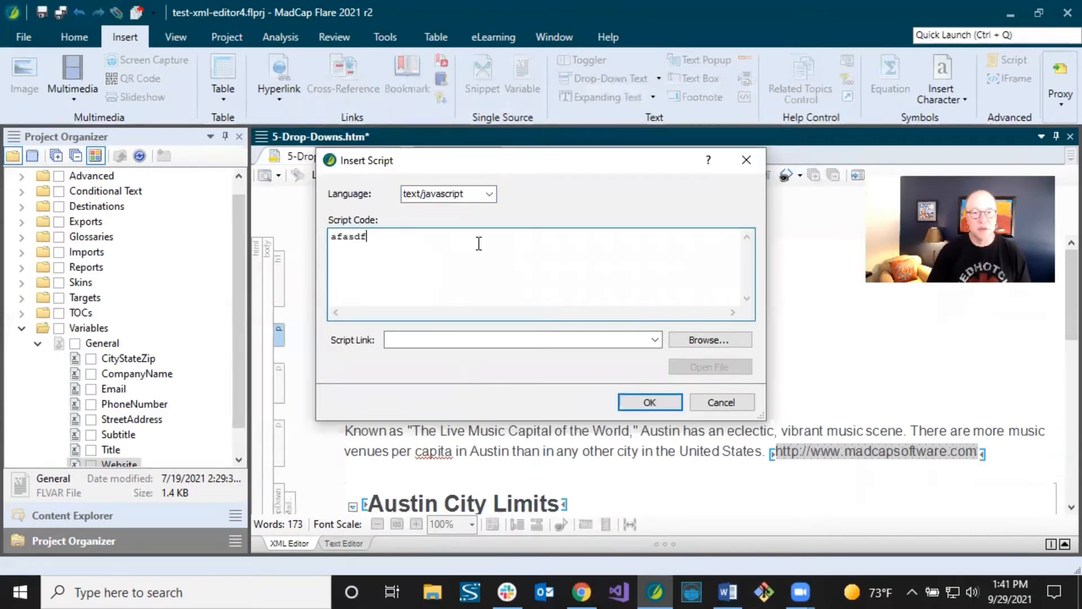
pyautogui.click(649, 402)
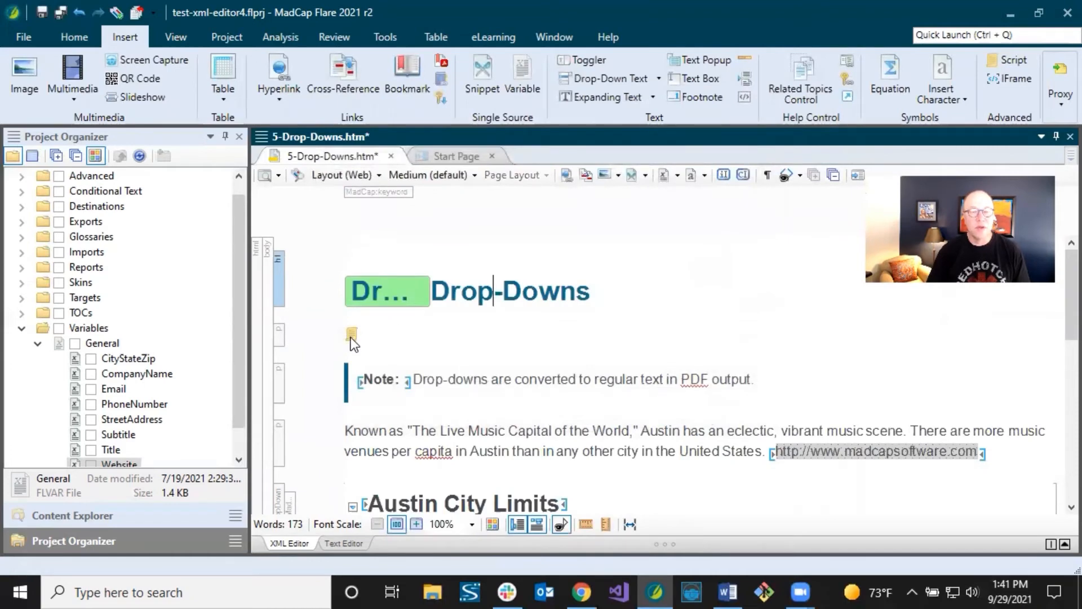
pyautogui.moveTo(353, 337)
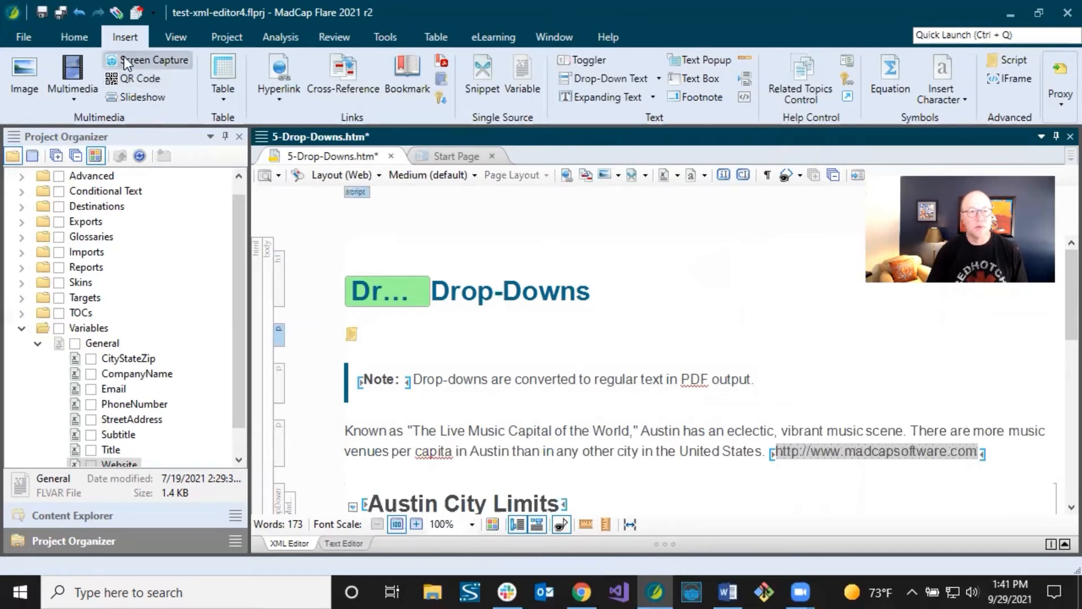
pyautogui.click(78, 13)
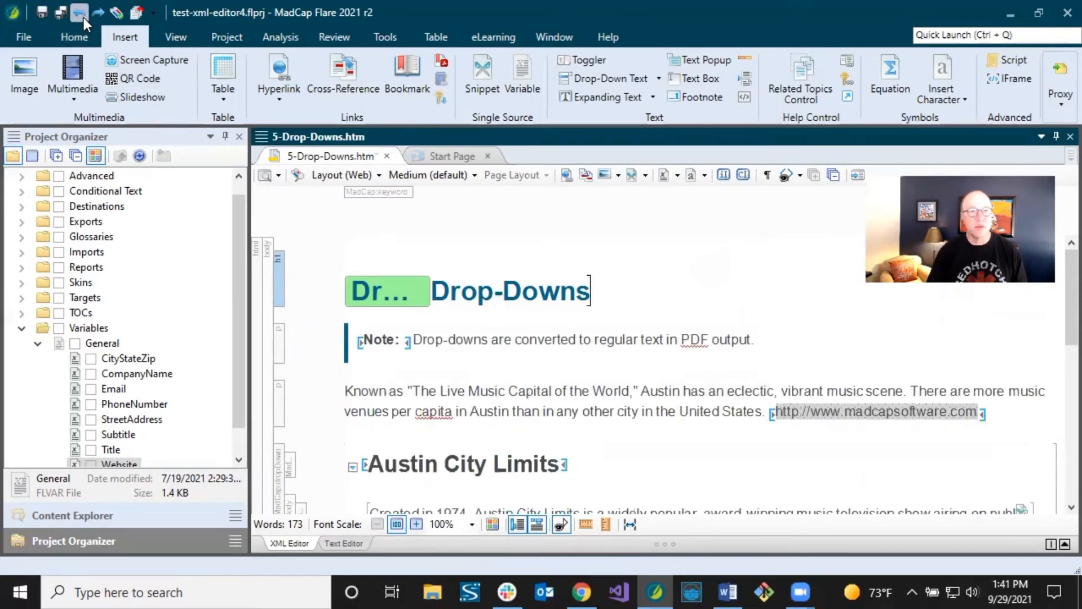
pyautogui.click(79, 12)
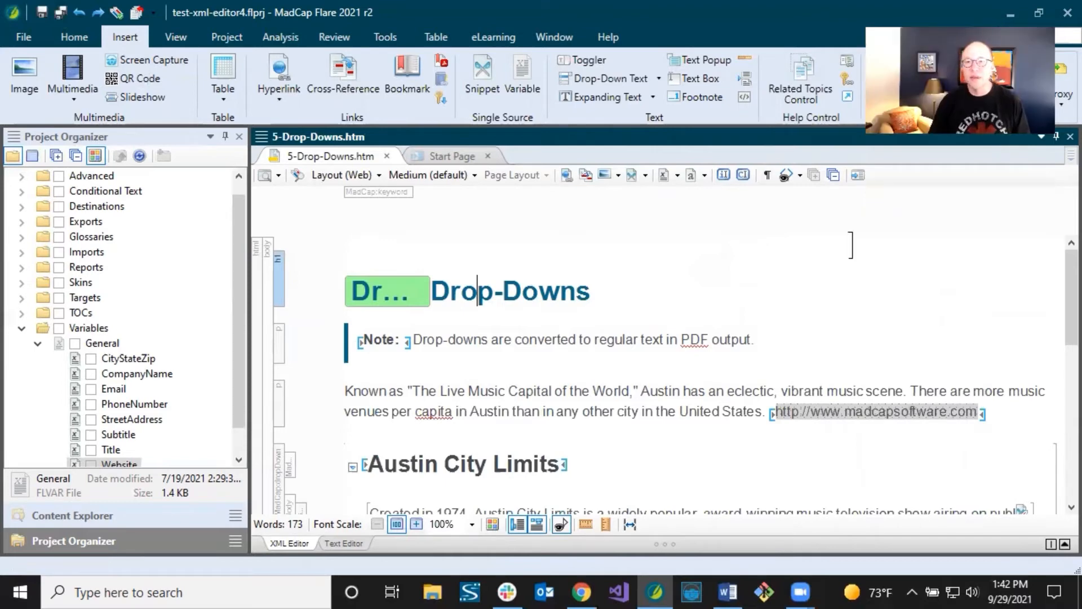
pyautogui.moveTo(845, 233)
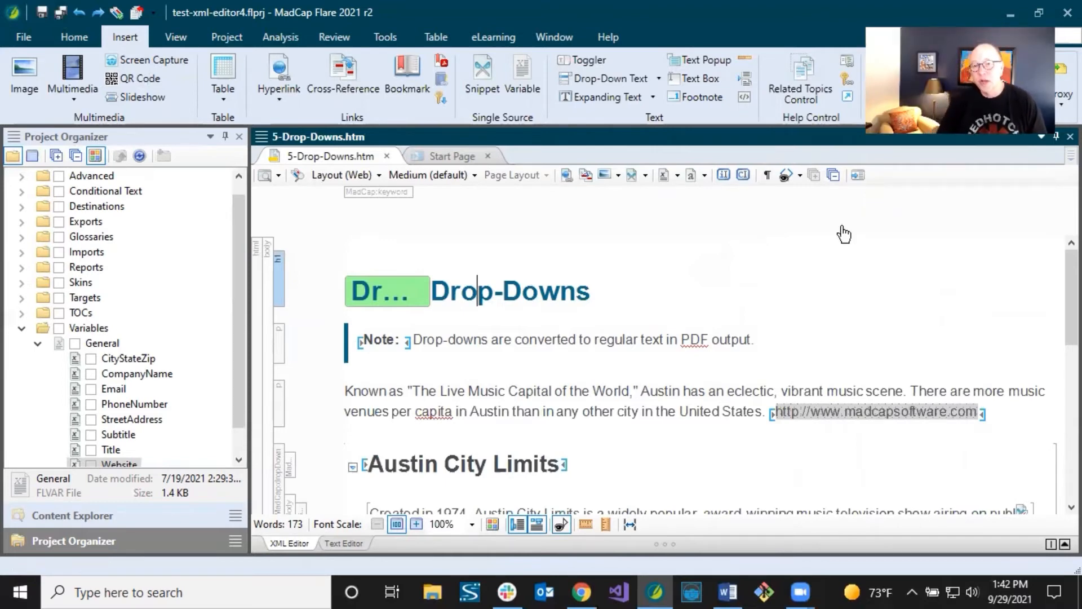
pyautogui.moveTo(808, 198)
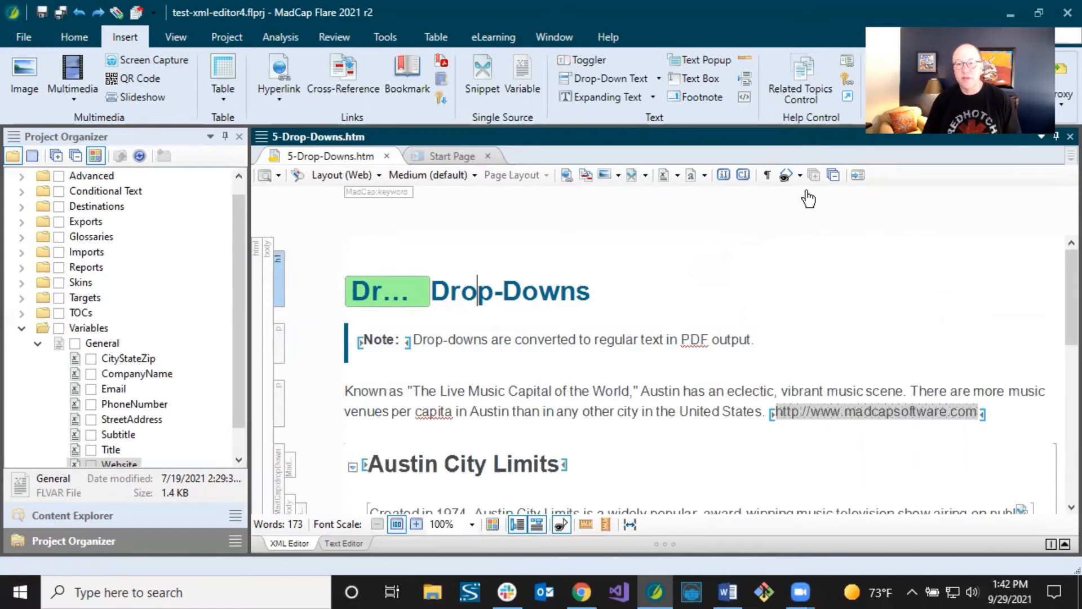
pyautogui.moveTo(785, 175)
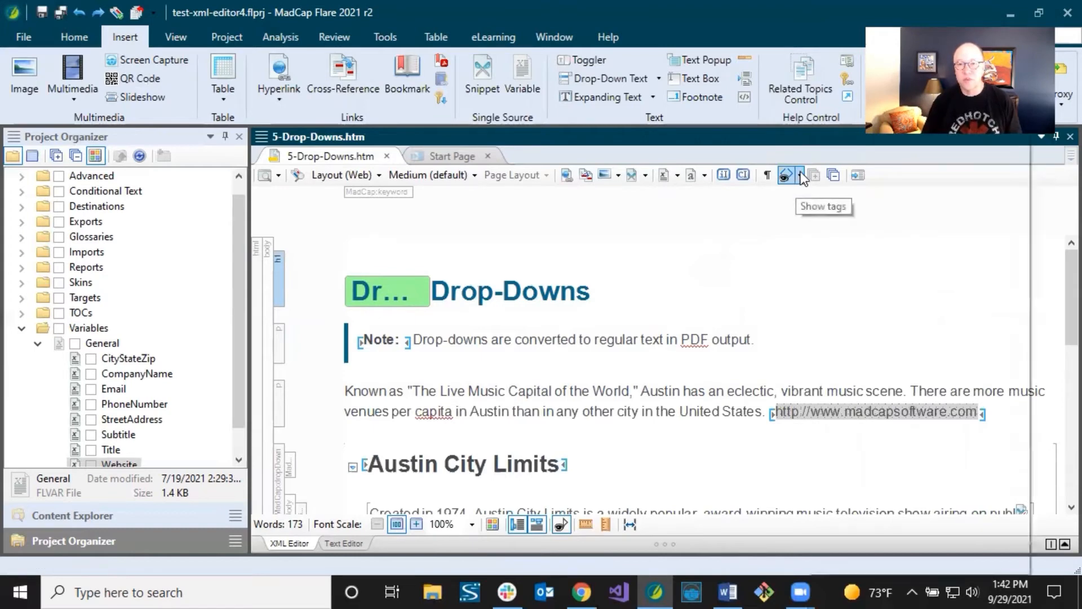
# Hide the tag markers, review the topic, then show tags and markers again.
pyautogui.click(800, 173)
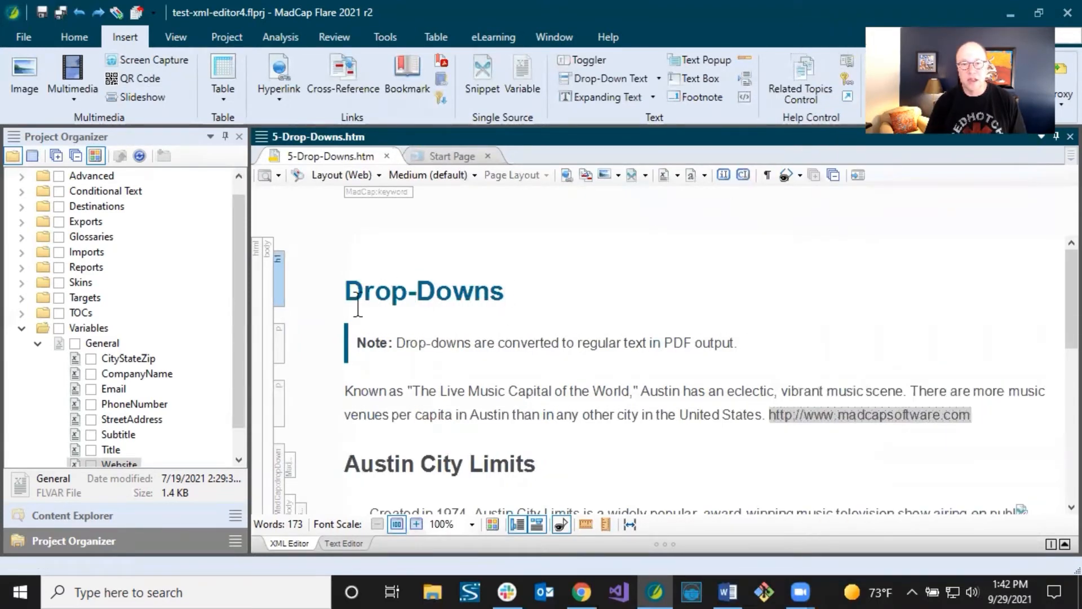
pyautogui.click(503, 291)
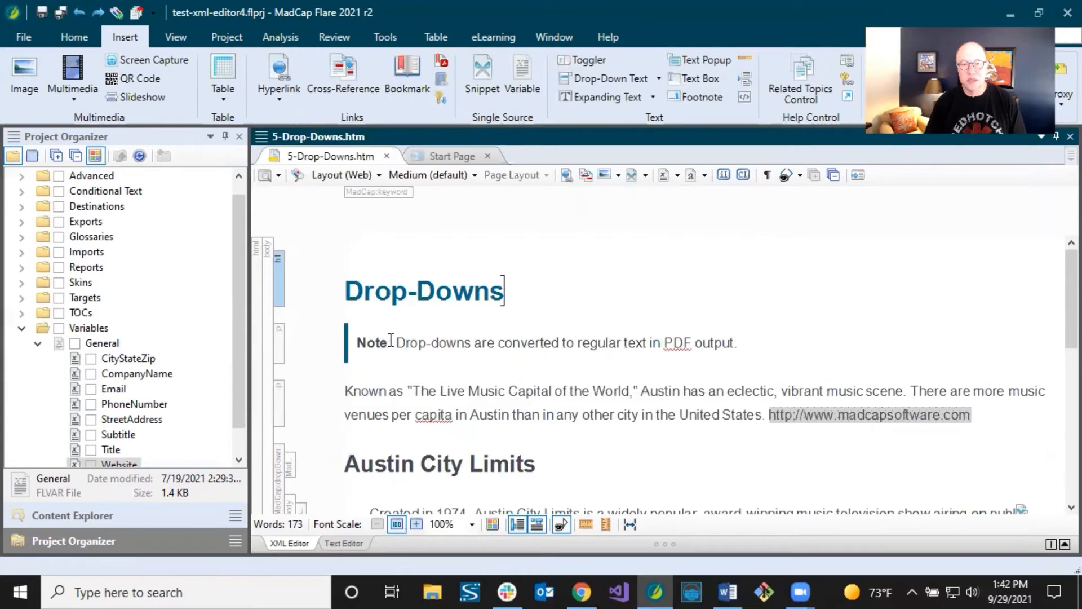
pyautogui.scroll(-3)
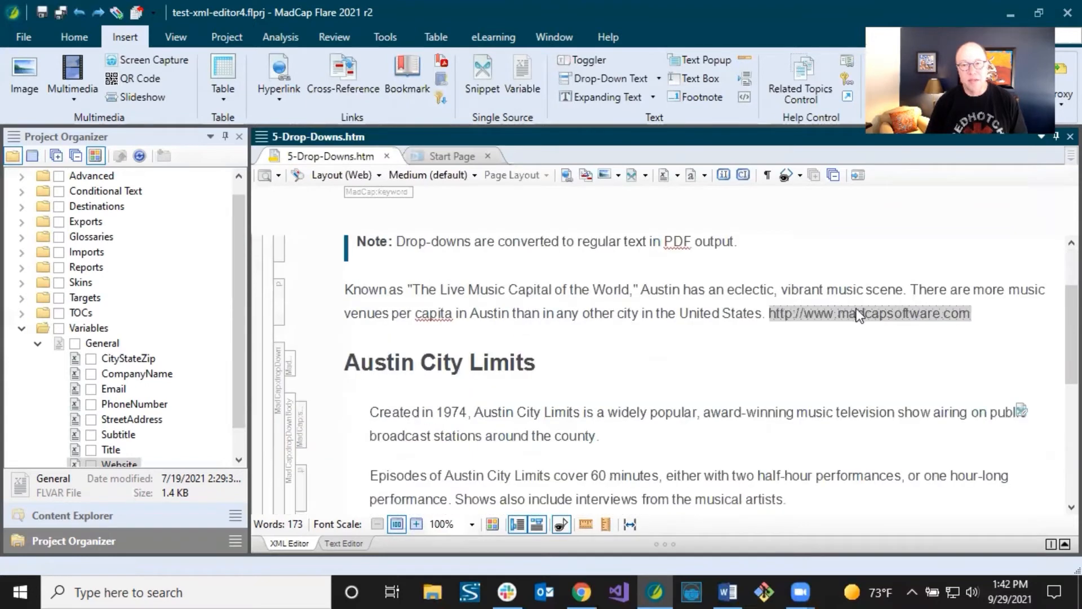
pyautogui.moveTo(528, 351)
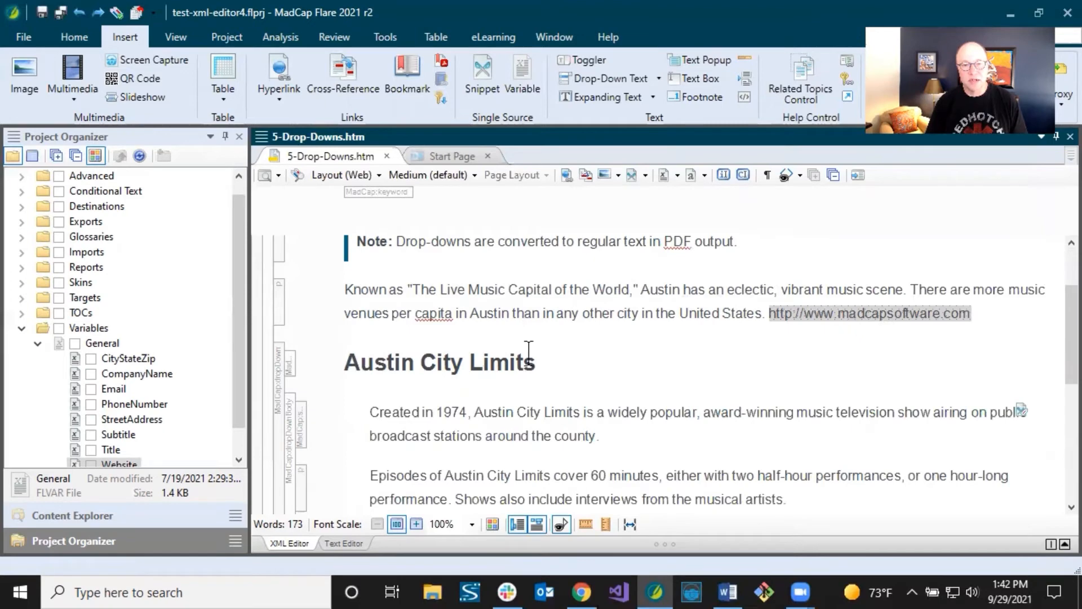
pyautogui.scroll(-3)
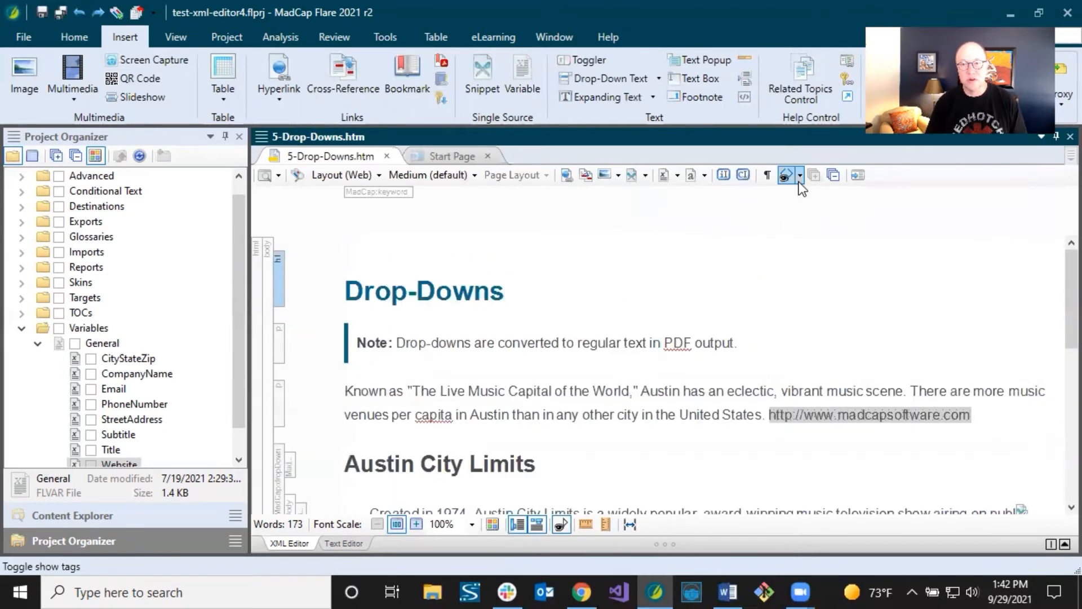
pyautogui.click(801, 175)
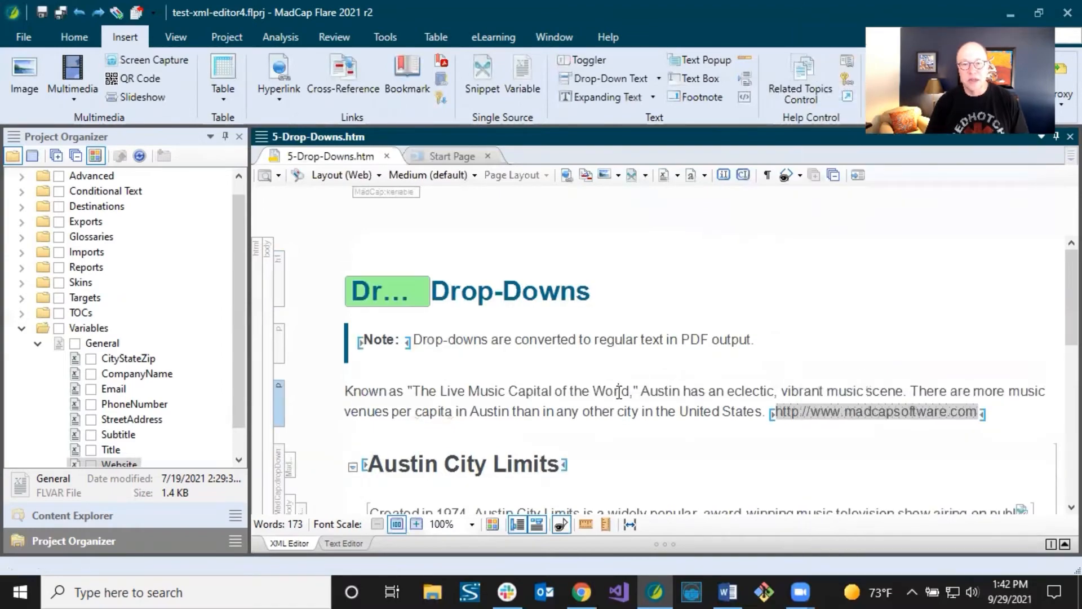
pyautogui.scroll(3)
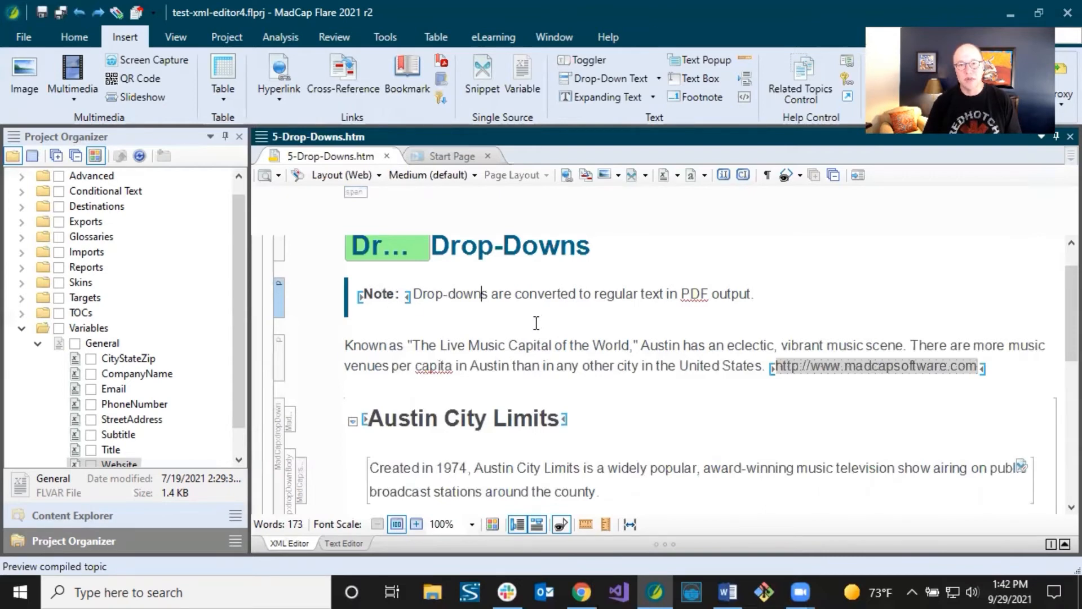
pyautogui.scroll(3)
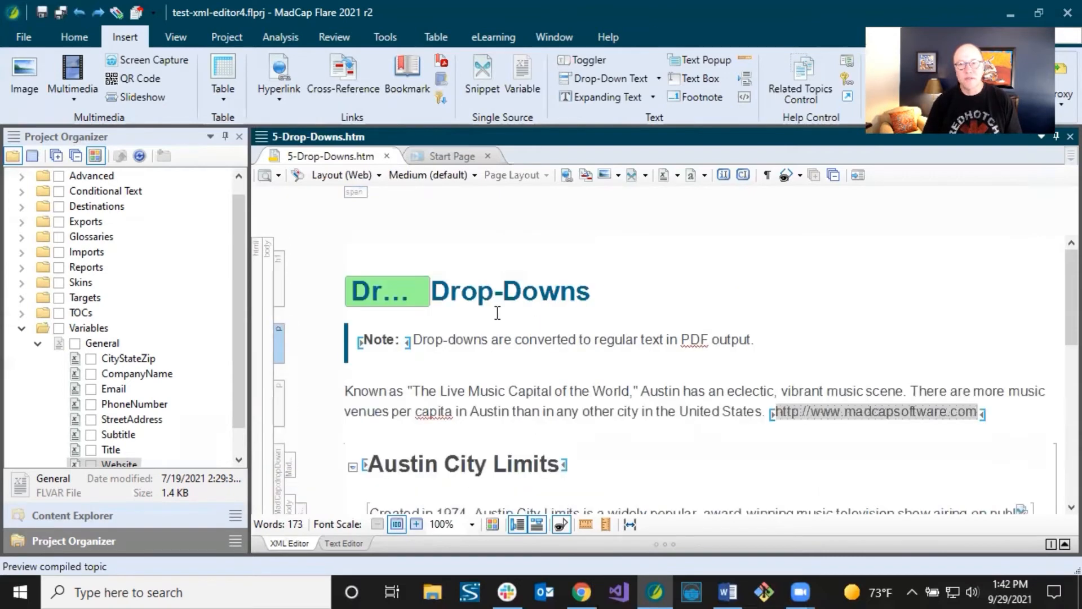
pyautogui.click(785, 174)
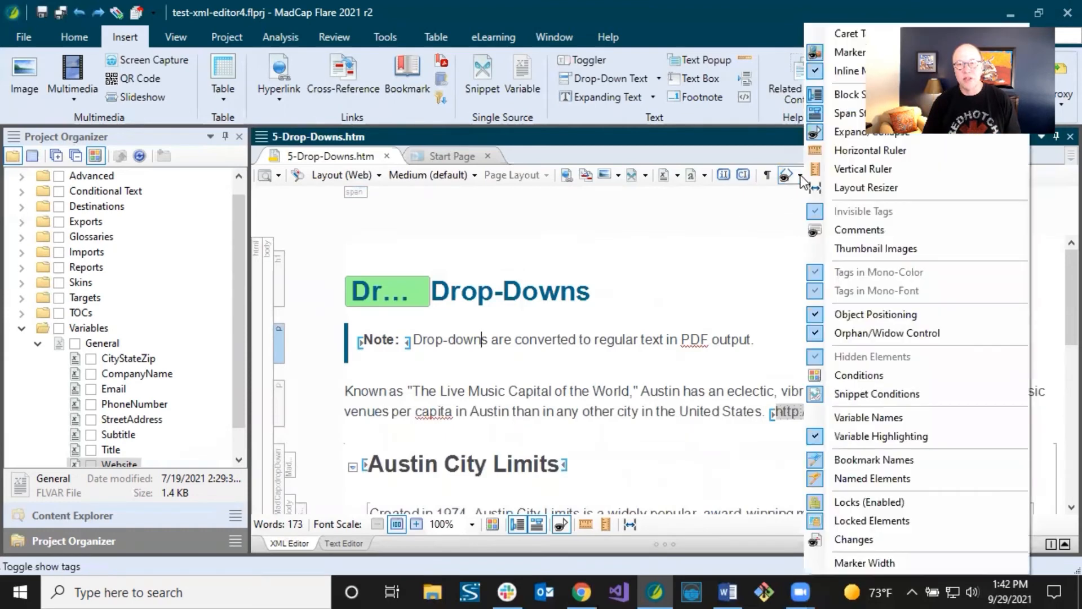
pyautogui.click(442, 291)
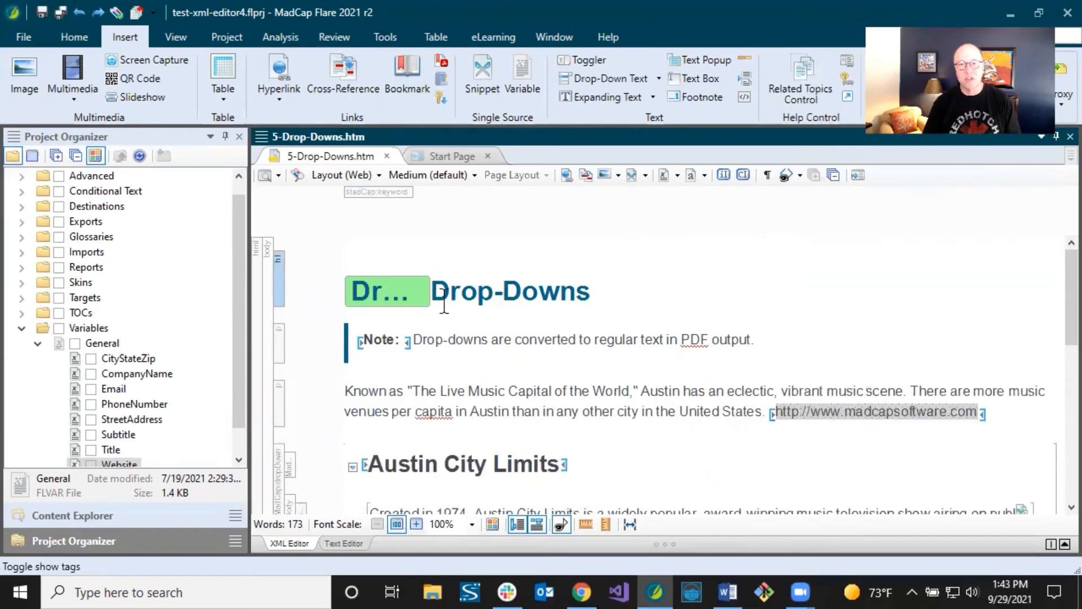
pyautogui.moveTo(738, 211)
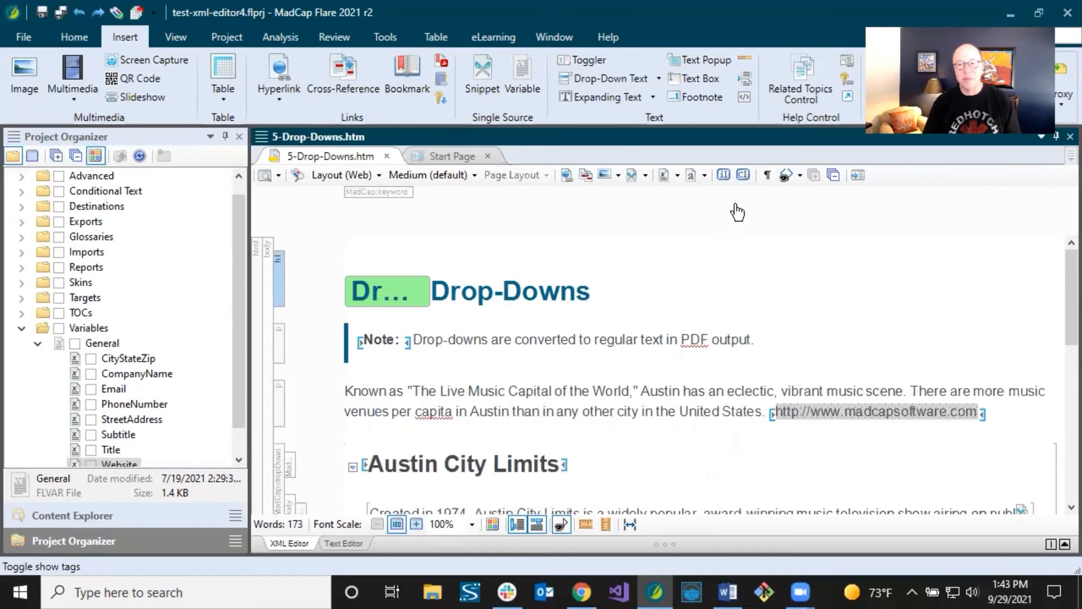
pyautogui.click(787, 175)
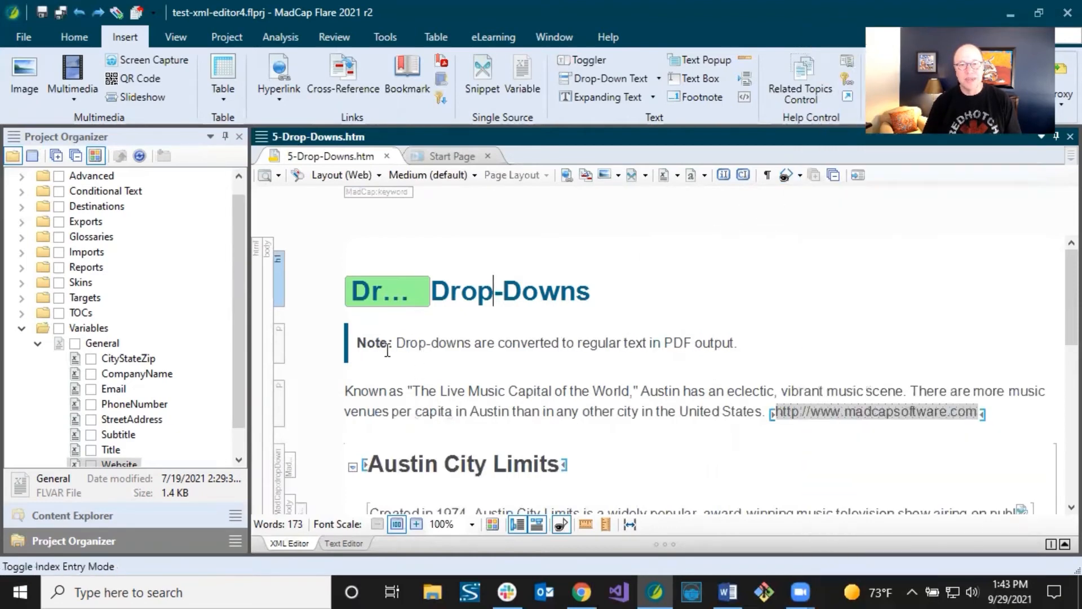
pyautogui.moveTo(422, 352)
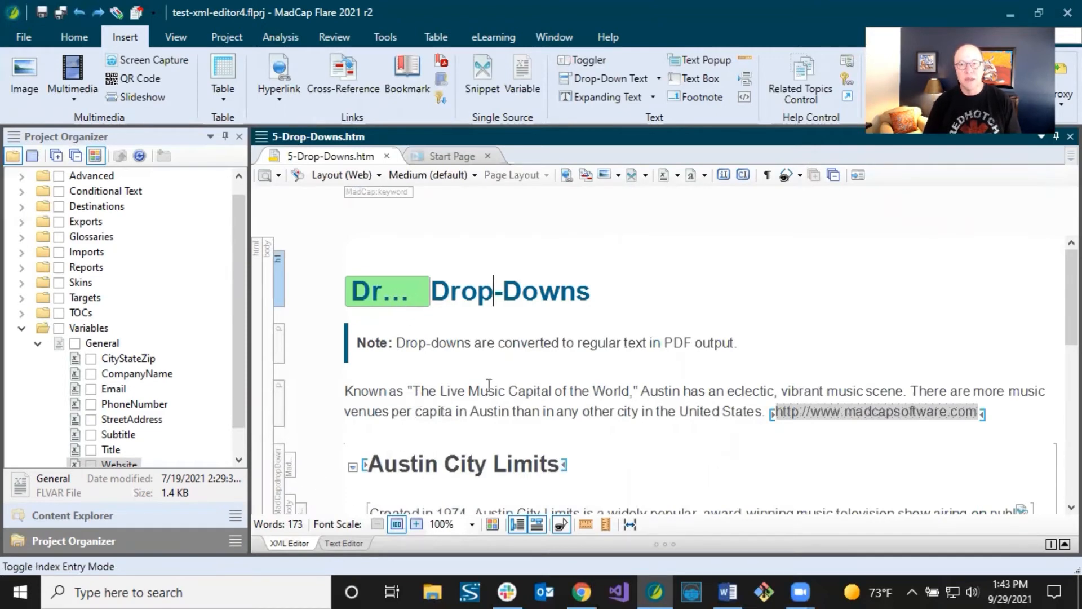
pyautogui.click(784, 174)
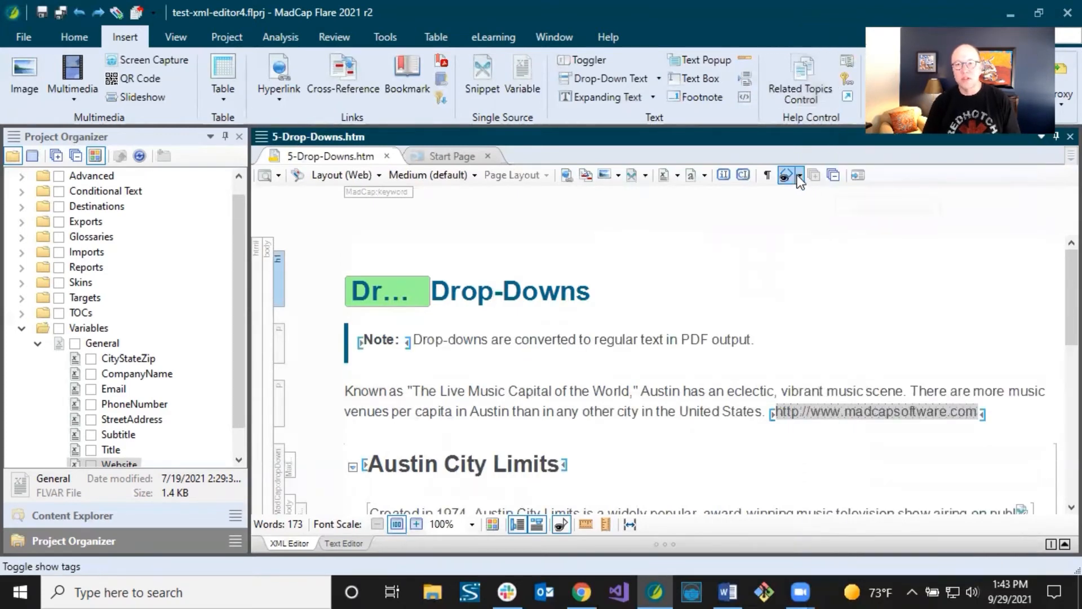
# Turn off Variable Highlighting from the Show Tags display options.
pyautogui.click(785, 175)
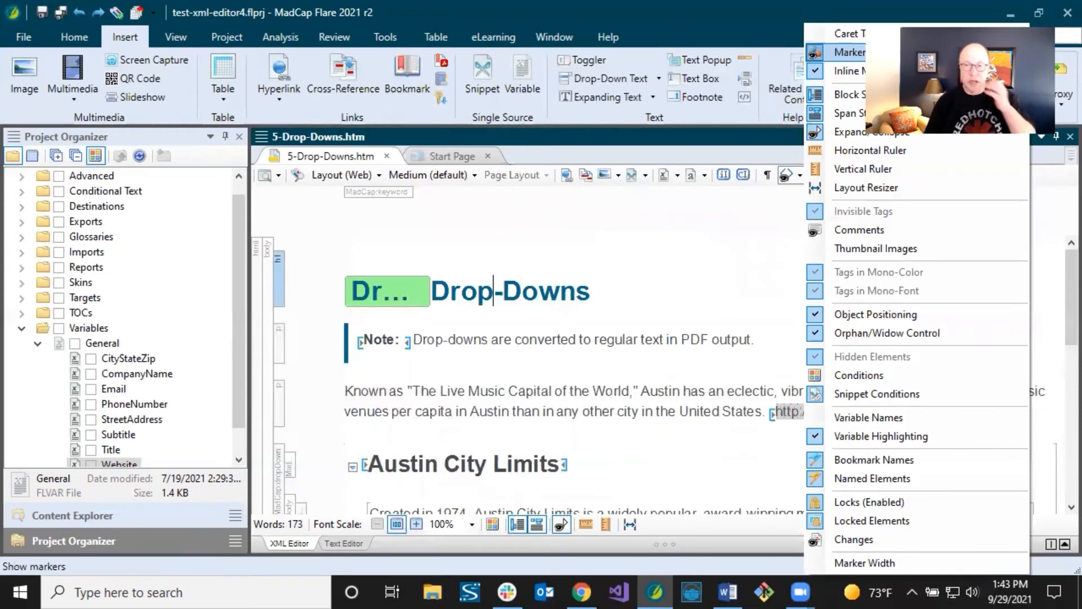
pyautogui.moveTo(859, 230)
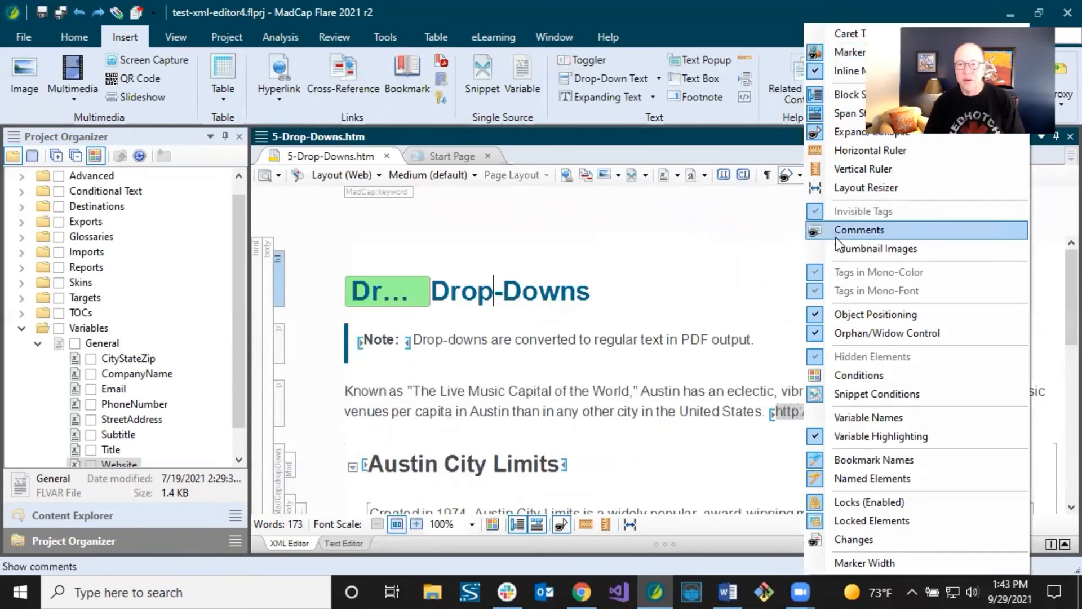
pyautogui.moveTo(876, 393)
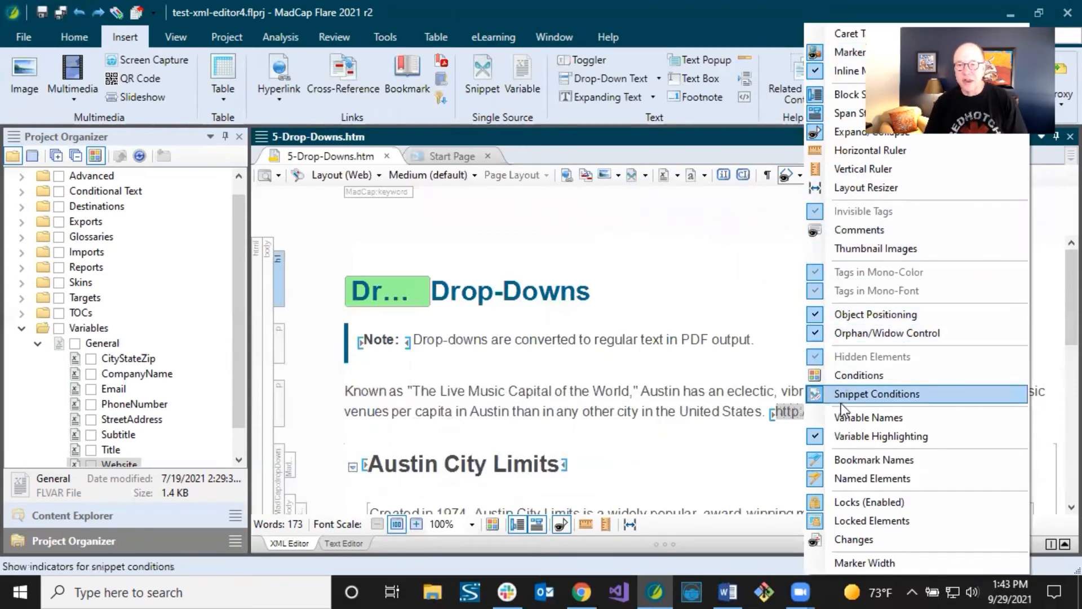
pyautogui.moveTo(882, 436)
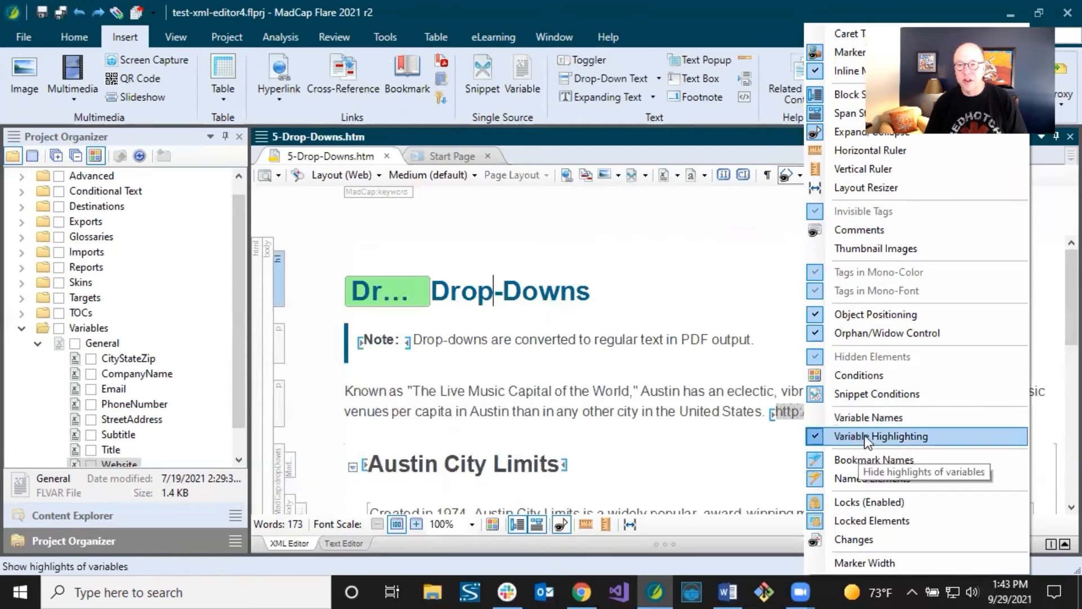
pyautogui.click(882, 435)
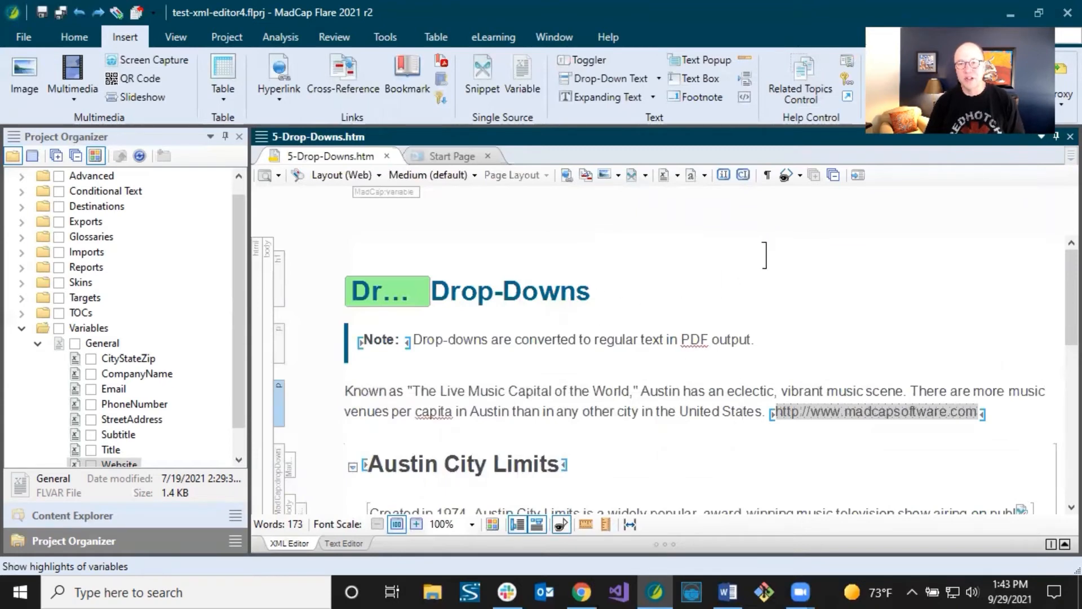
pyautogui.moveTo(939, 412)
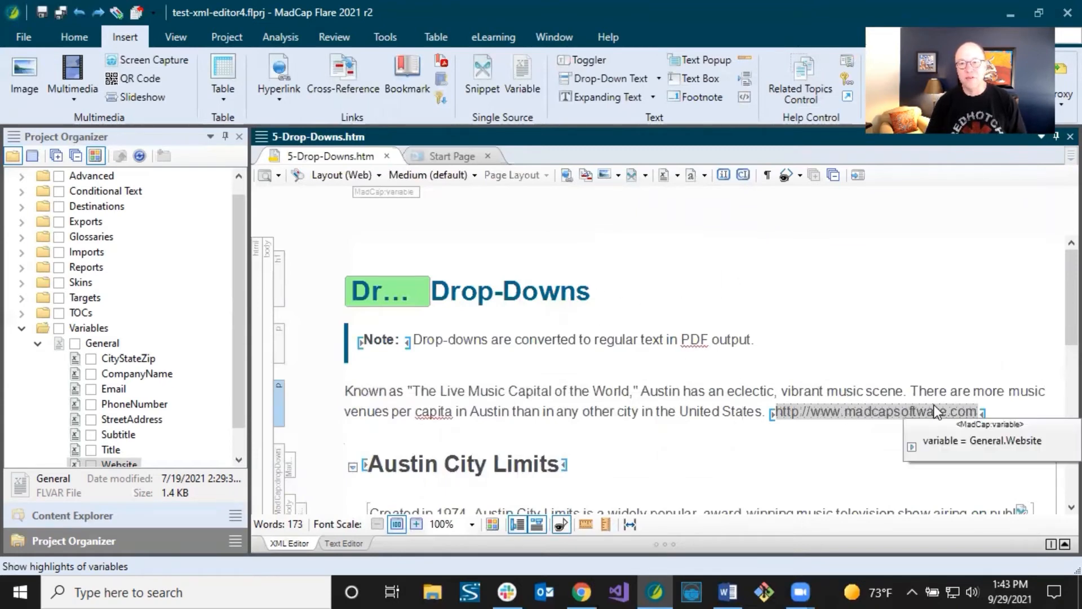
pyautogui.moveTo(820, 186)
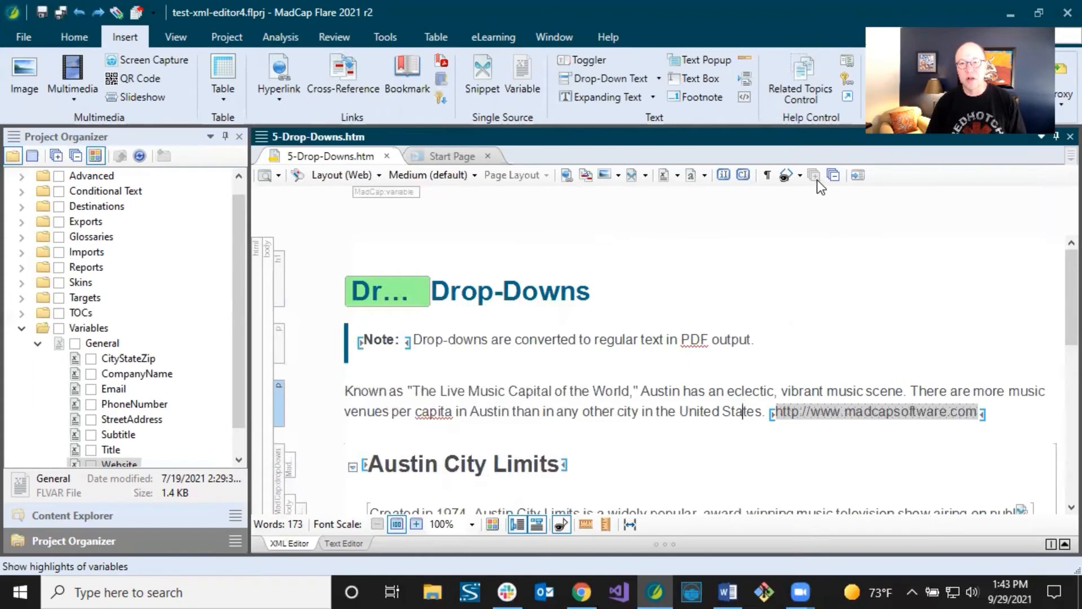
pyautogui.click(784, 175)
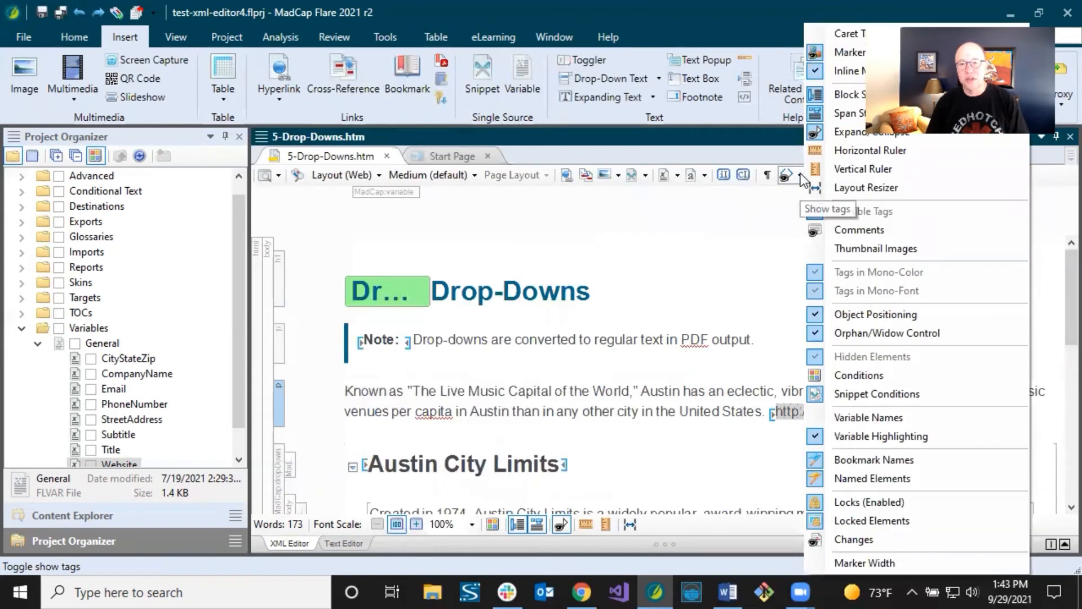
pyautogui.moveTo(882, 435)
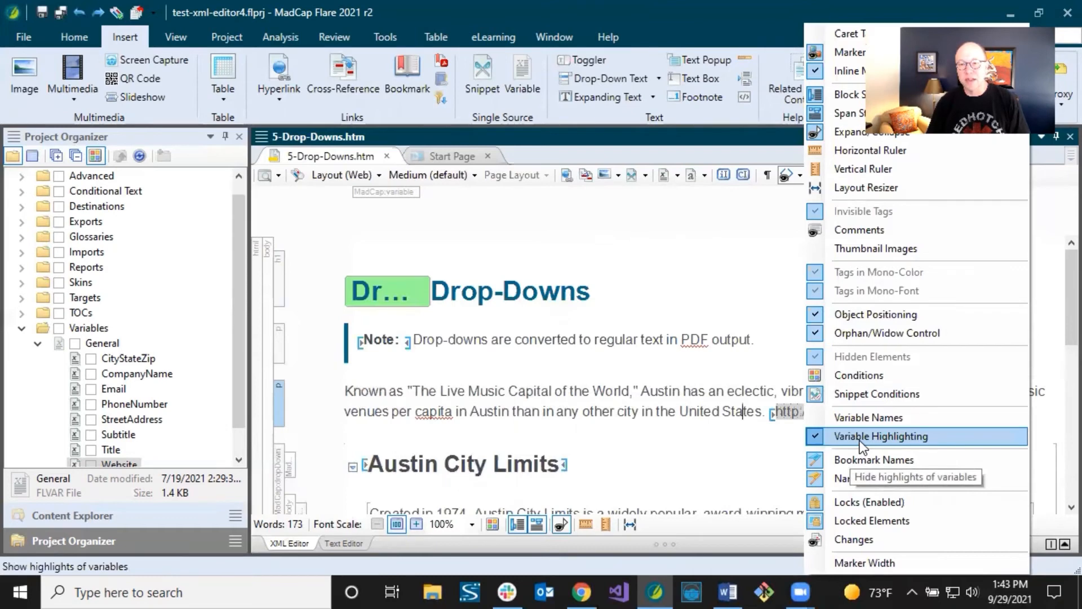
pyautogui.click(882, 435)
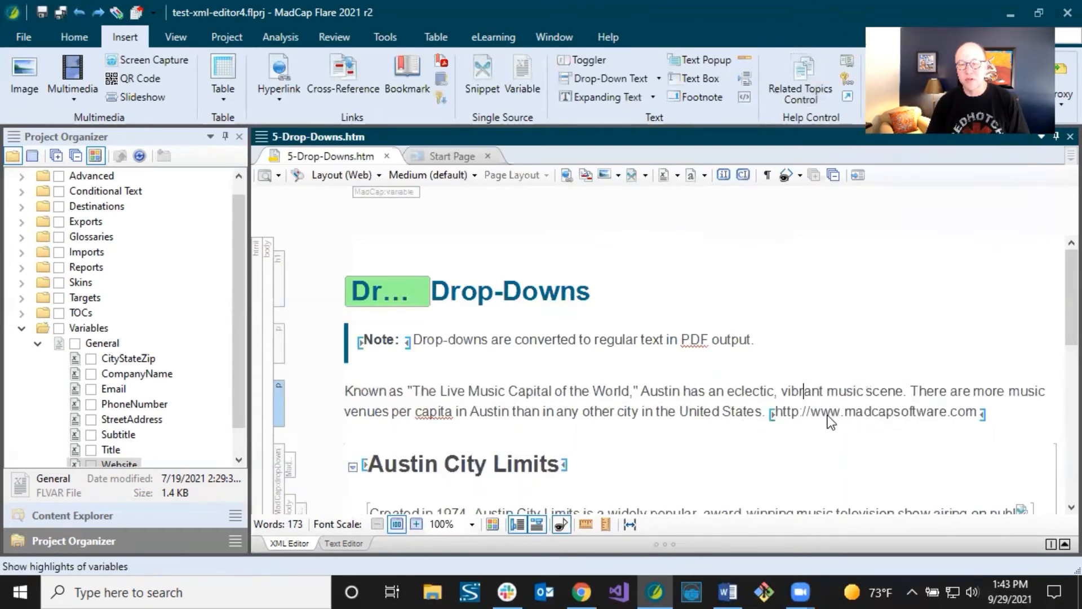
pyautogui.moveTo(785, 175)
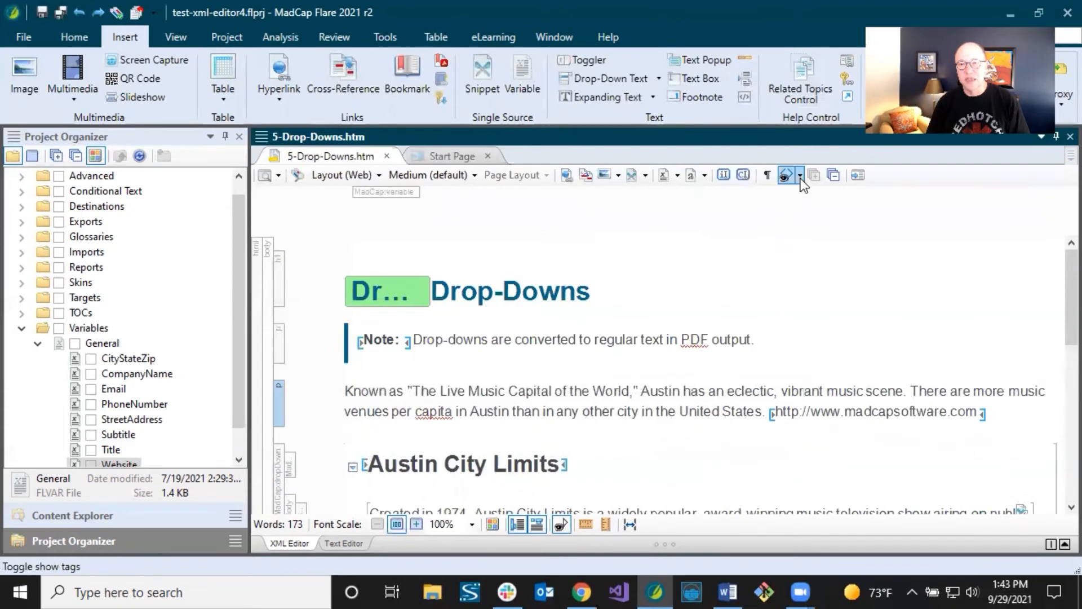
# Hide tag markers and turn Variable Highlighting back on for the Website variable.
pyautogui.click(801, 175)
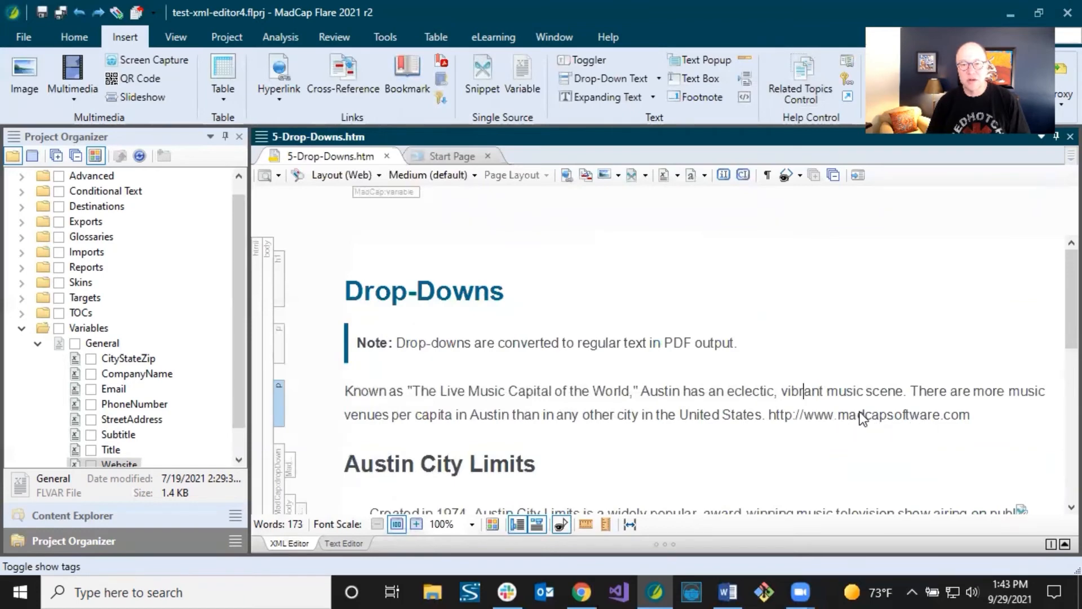
pyautogui.moveTo(786, 175)
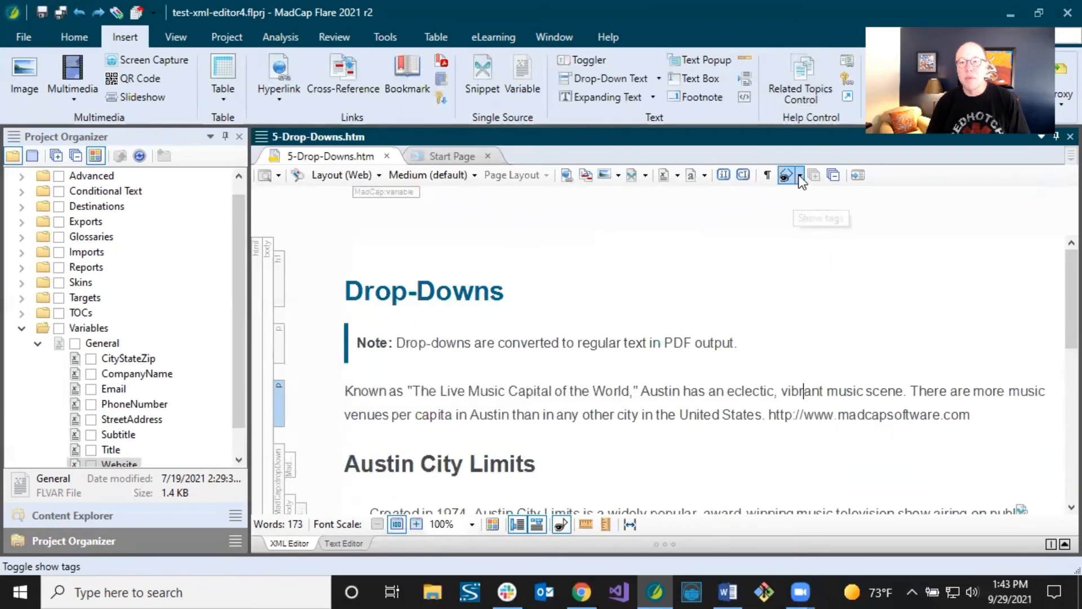
pyautogui.click(798, 175)
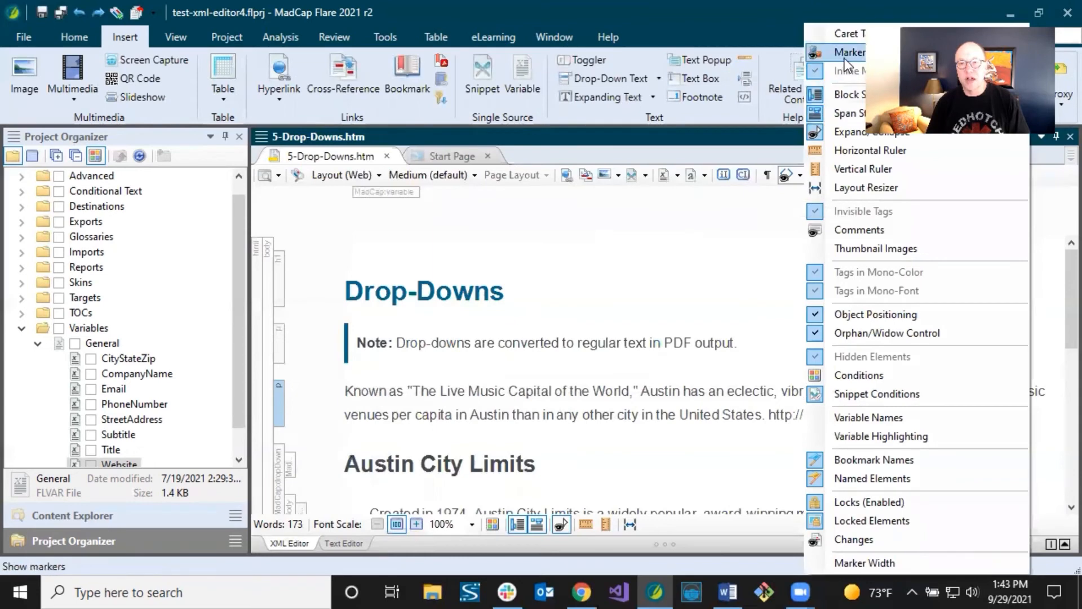
pyautogui.moveTo(881, 435)
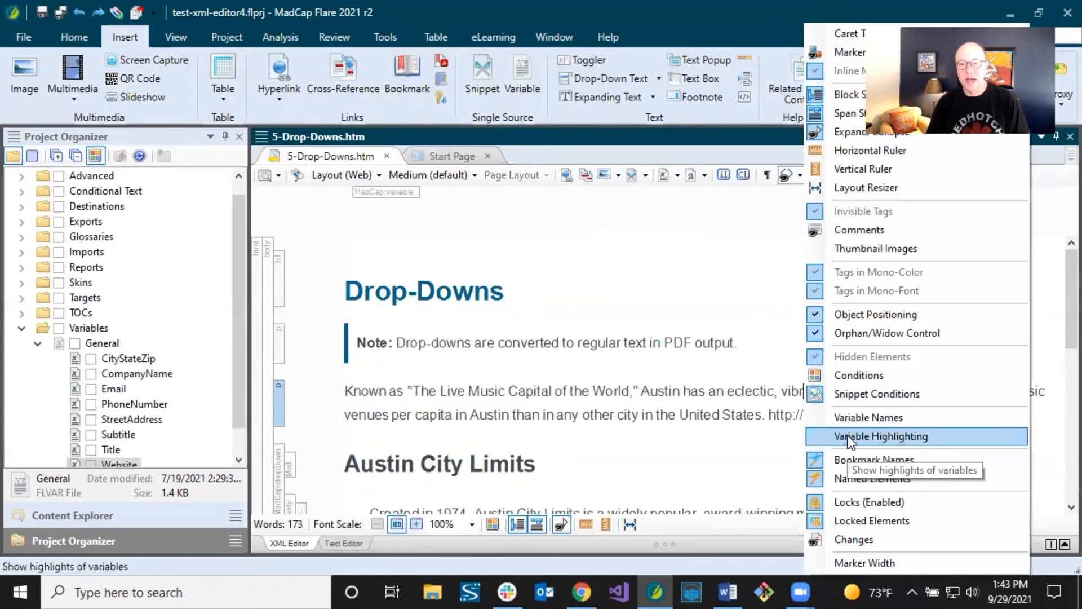
pyautogui.click(882, 436)
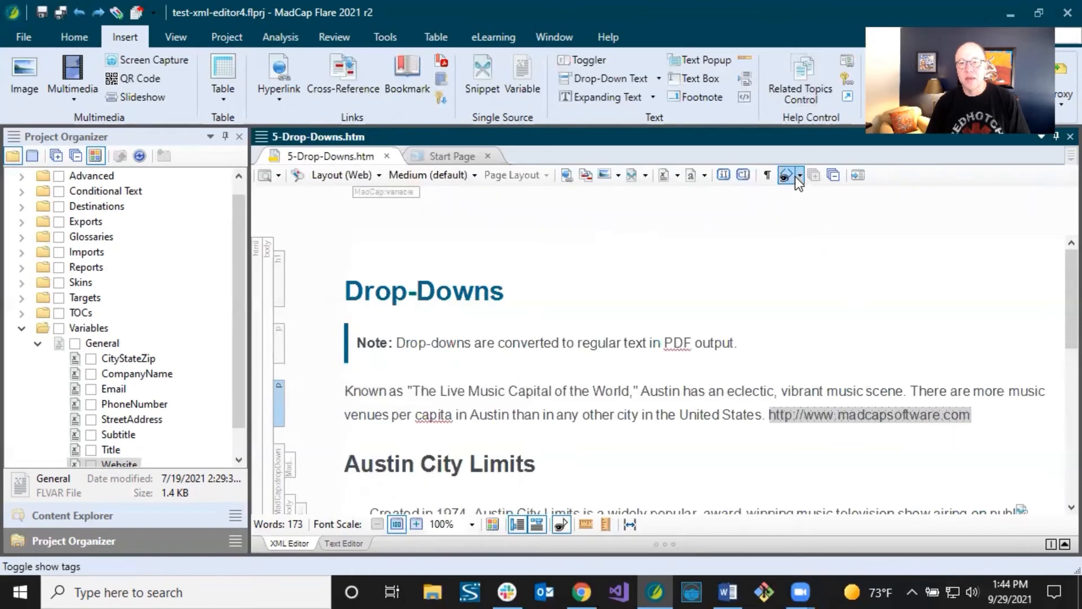
# Show tag markers and Variable Names so the web address is labelled Website.
pyautogui.click(798, 175)
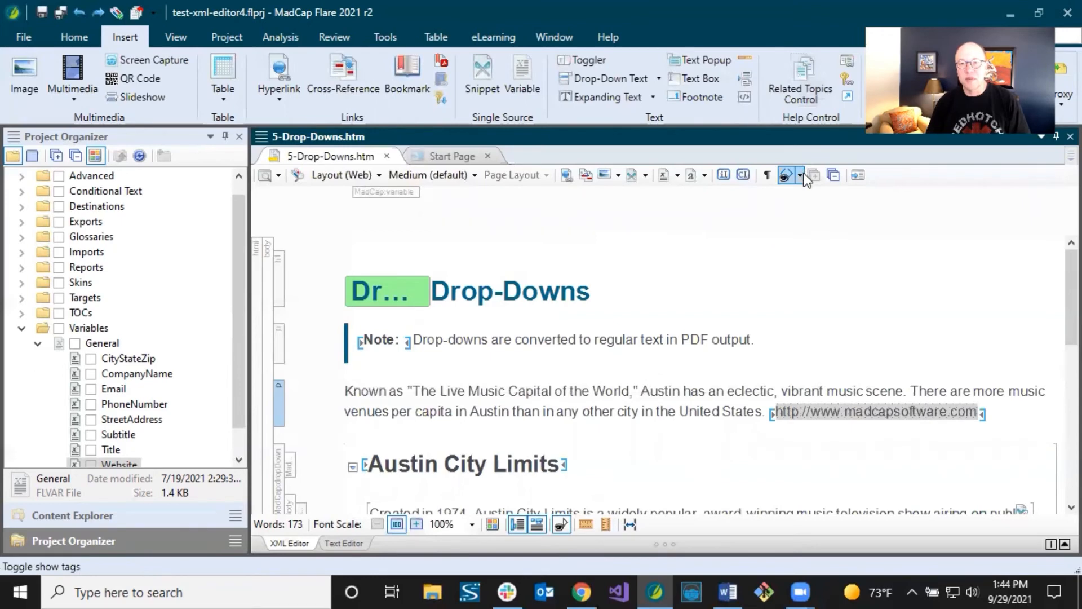
pyautogui.click(783, 175)
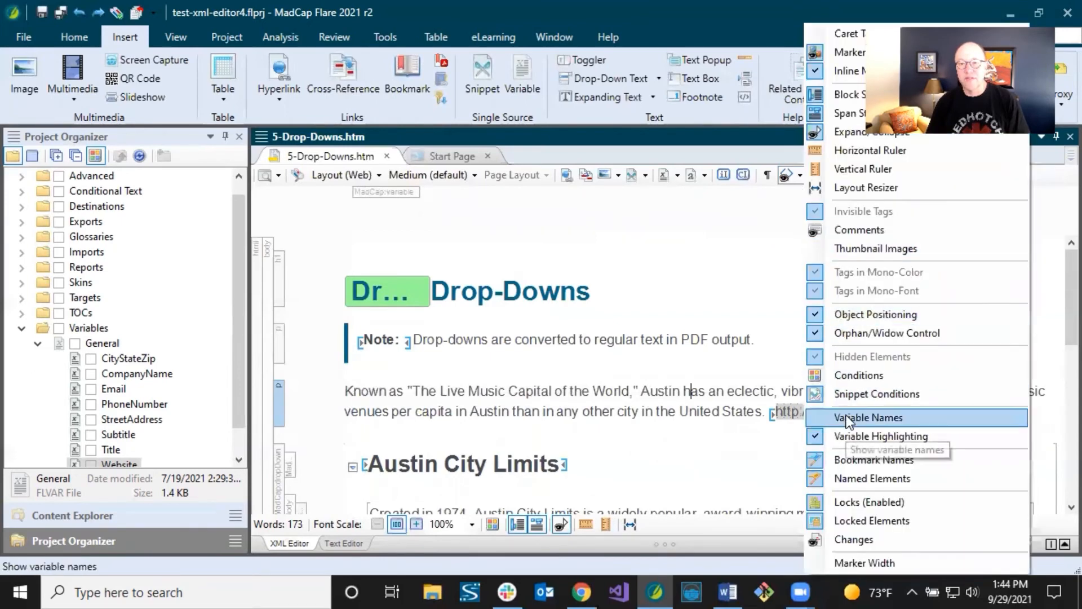
pyautogui.click(869, 417)
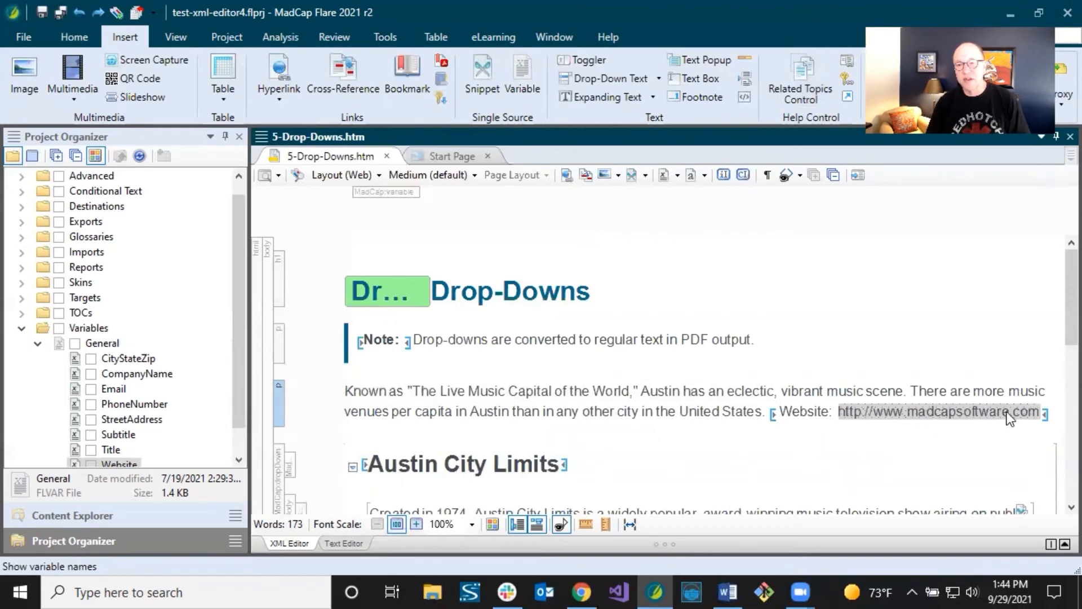
pyautogui.moveTo(963, 420)
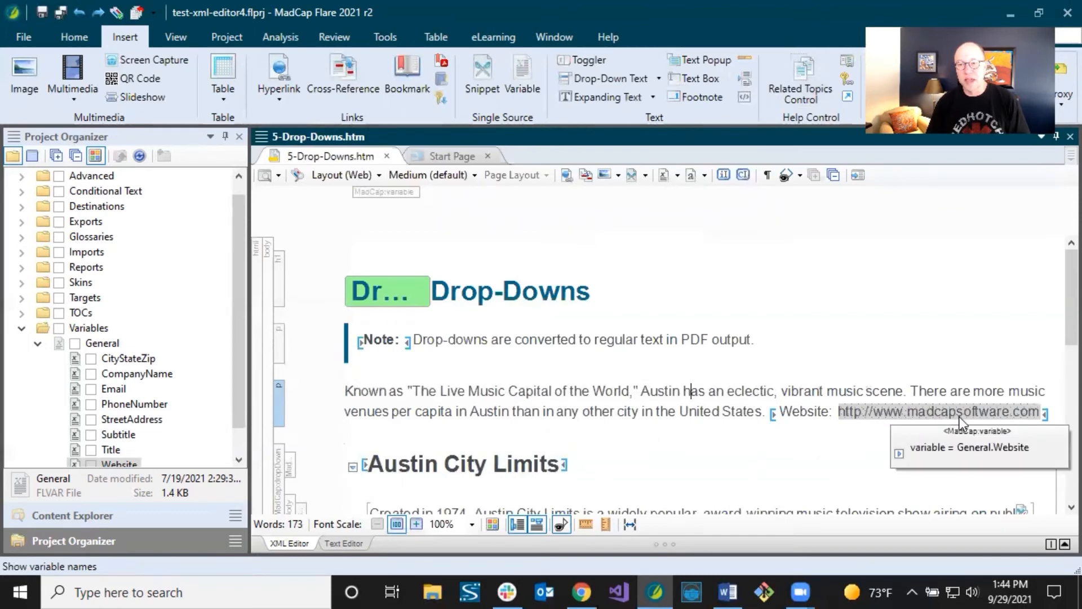
pyautogui.moveTo(908, 417)
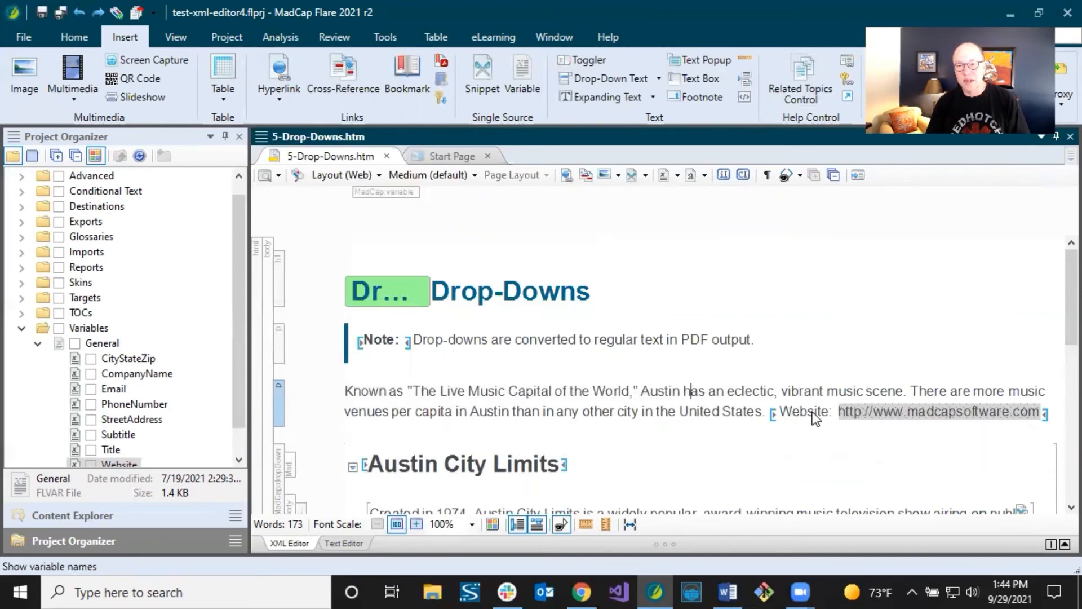
pyautogui.scroll(-3)
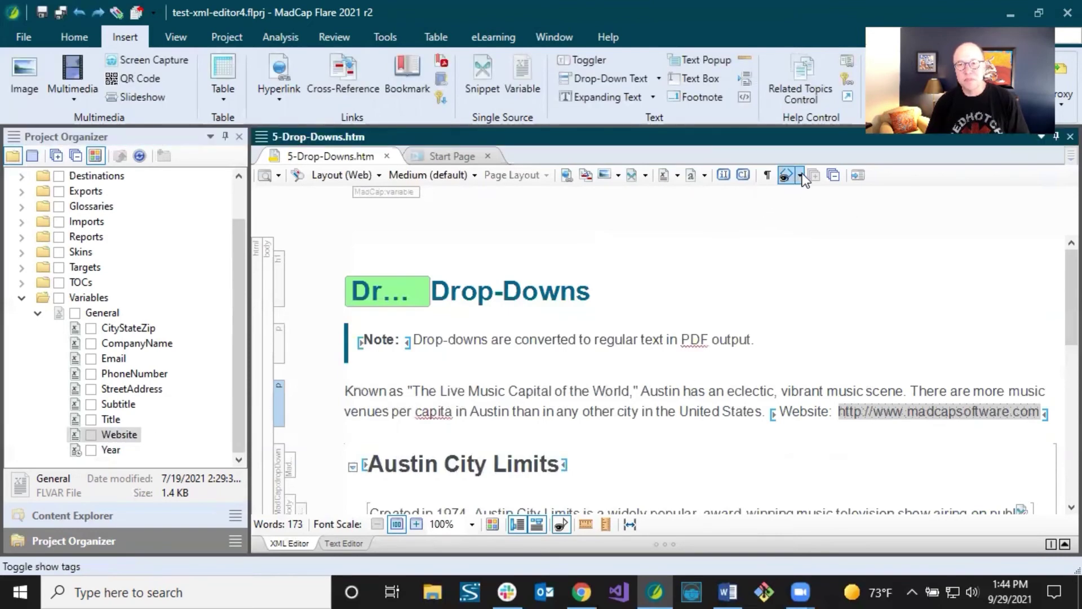
# Add a bookmark named Austin before the Austin City Limits heading and save.
pyautogui.click(801, 175)
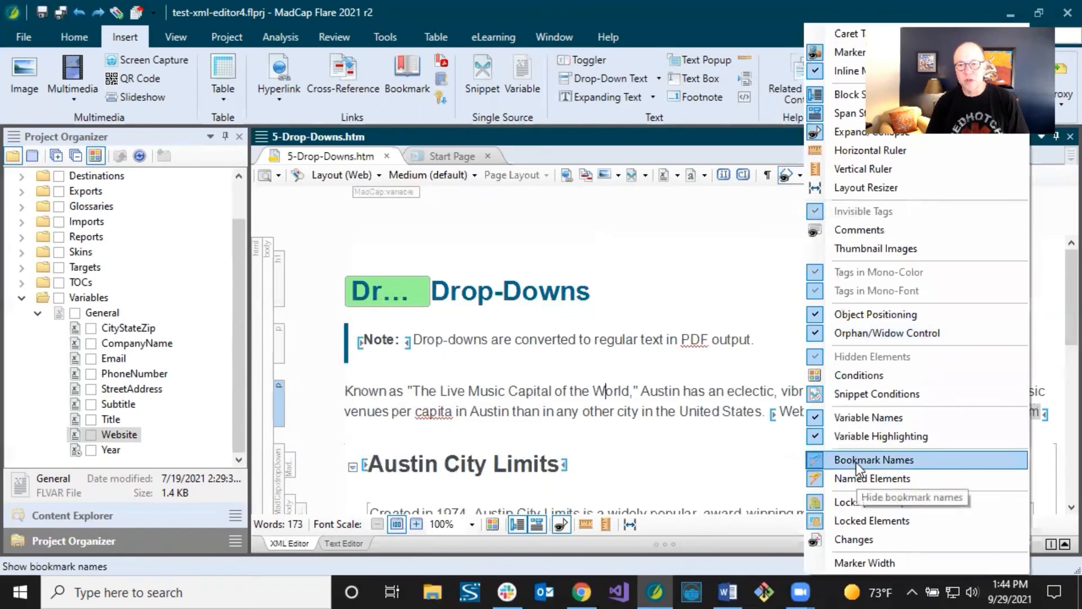
pyautogui.moveTo(872, 478)
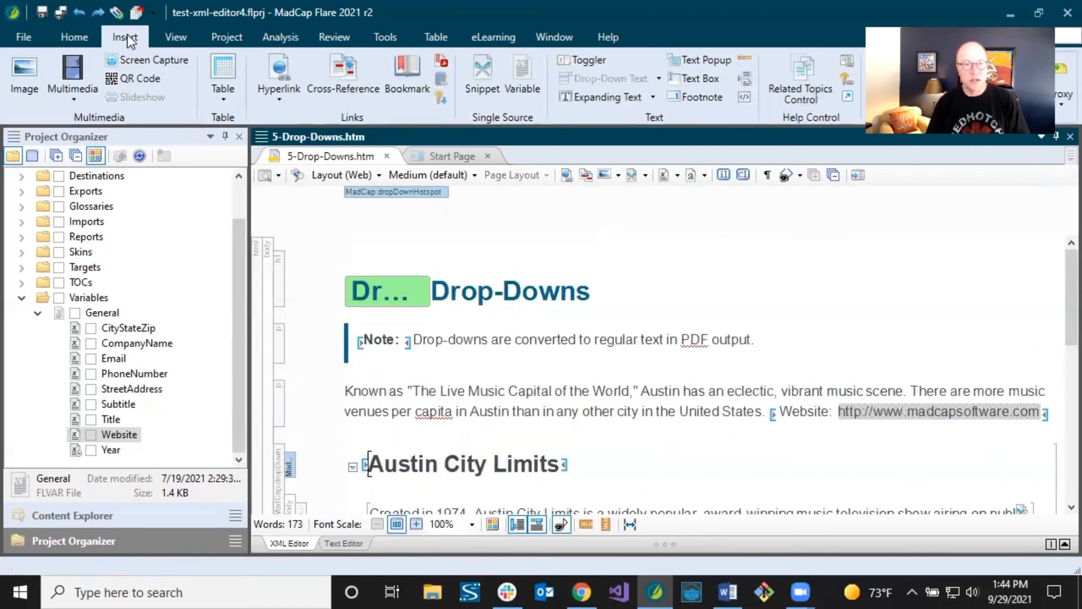
pyautogui.click(407, 72)
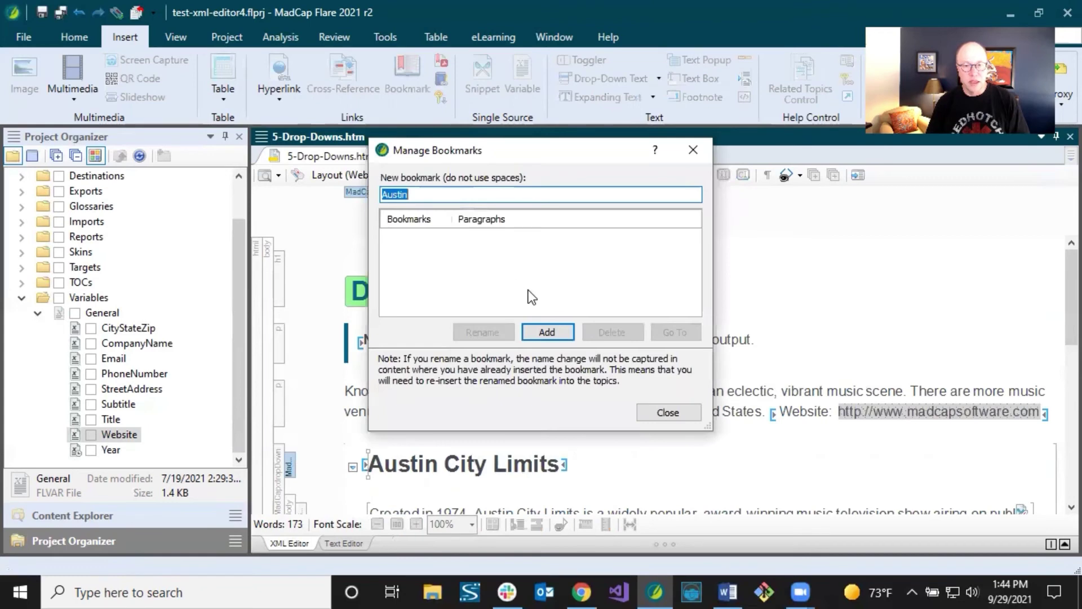
pyautogui.click(547, 332)
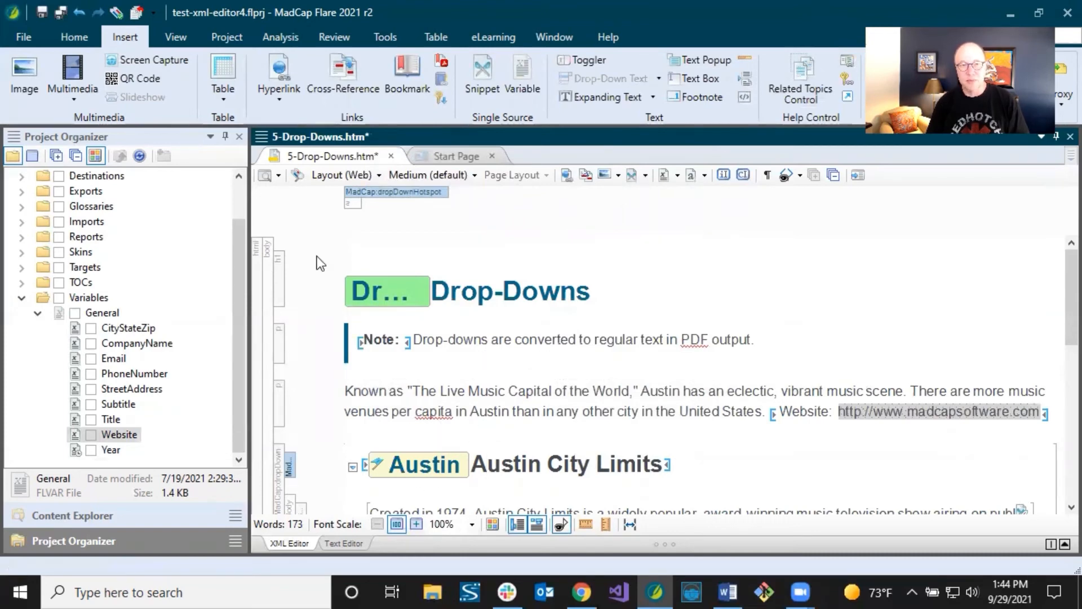
pyautogui.press('ctrl+s')
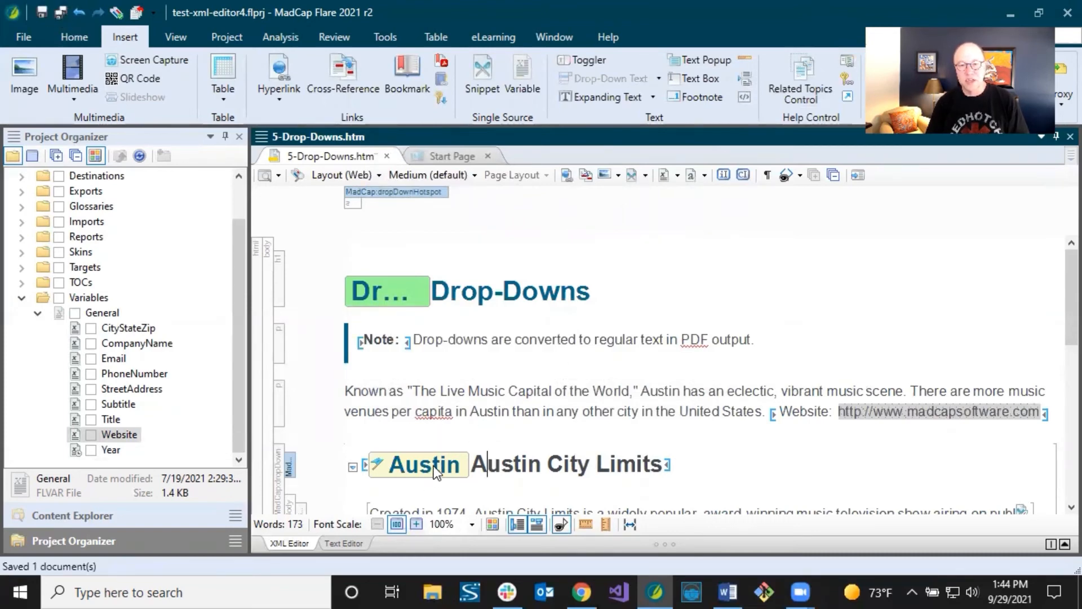
pyautogui.moveTo(429, 464)
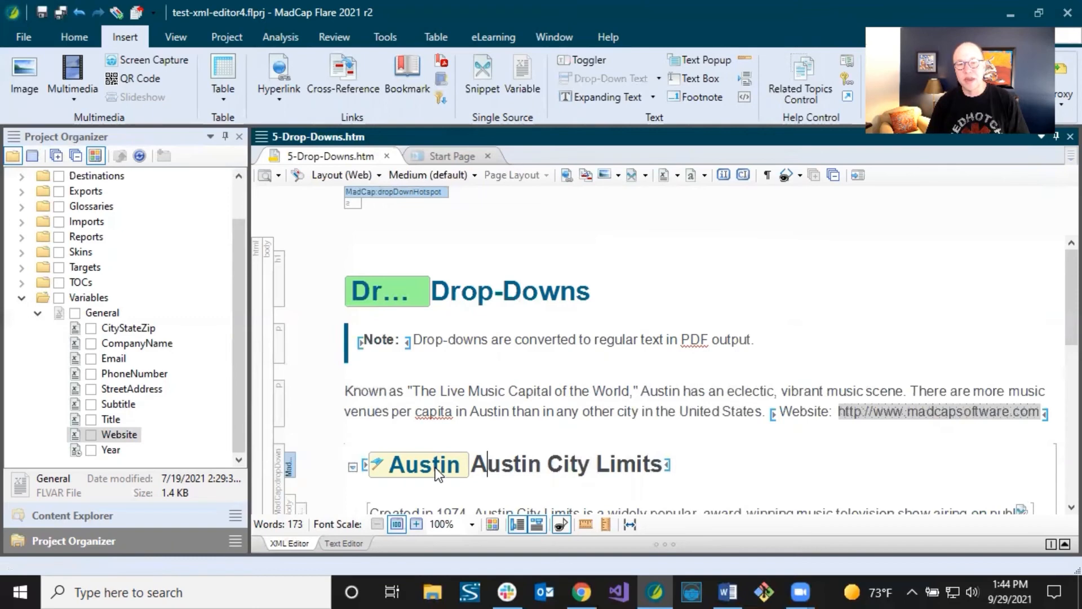
pyautogui.moveTo(809, 196)
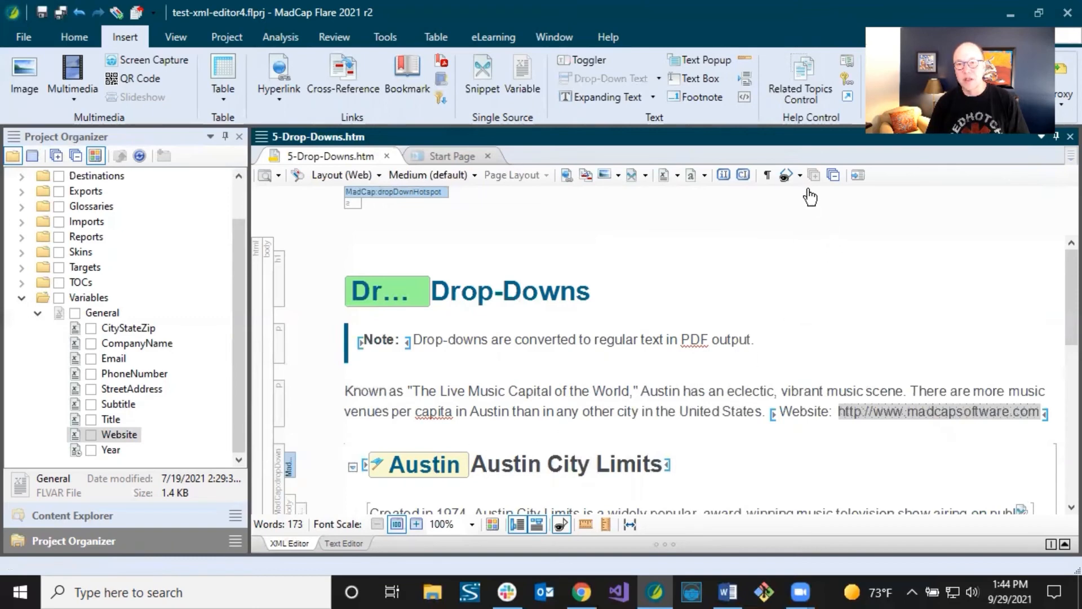
pyautogui.click(785, 175)
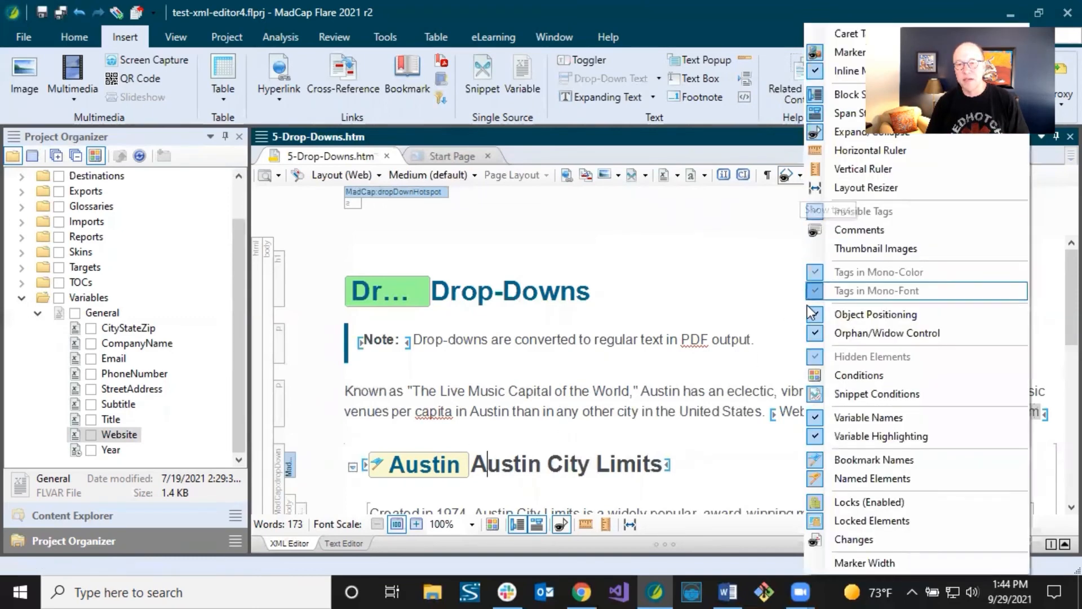
pyautogui.moveTo(859, 374)
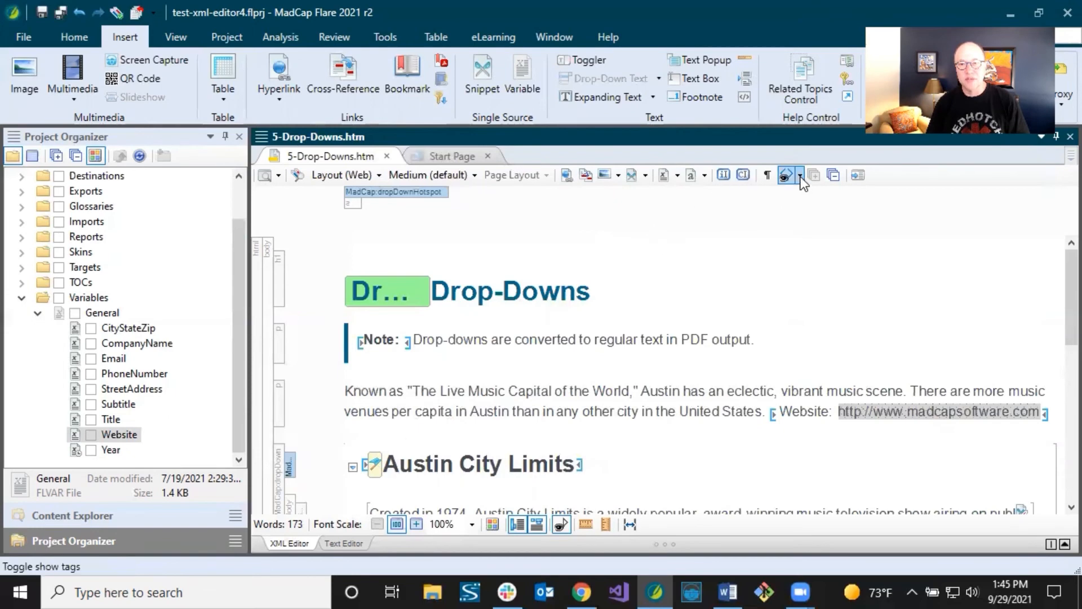
pyautogui.click(799, 174)
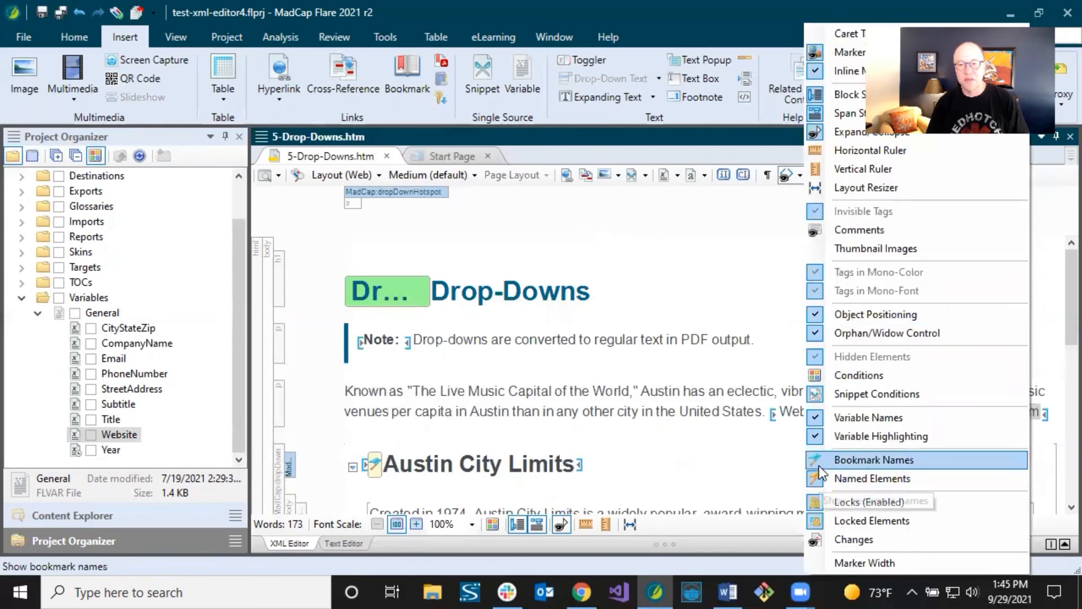
pyautogui.click(873, 460)
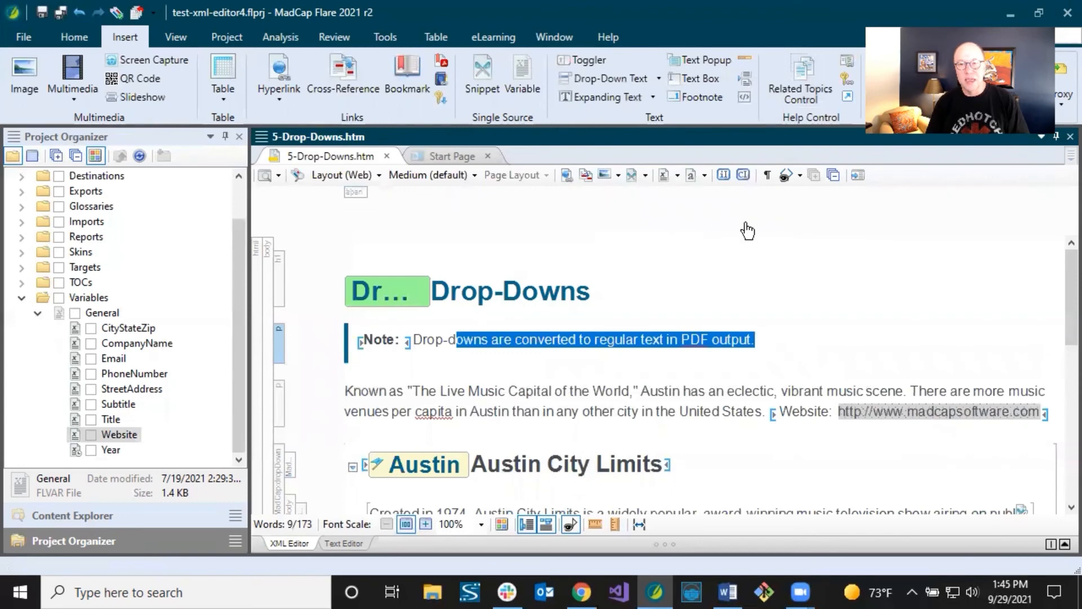
pyautogui.click(800, 175)
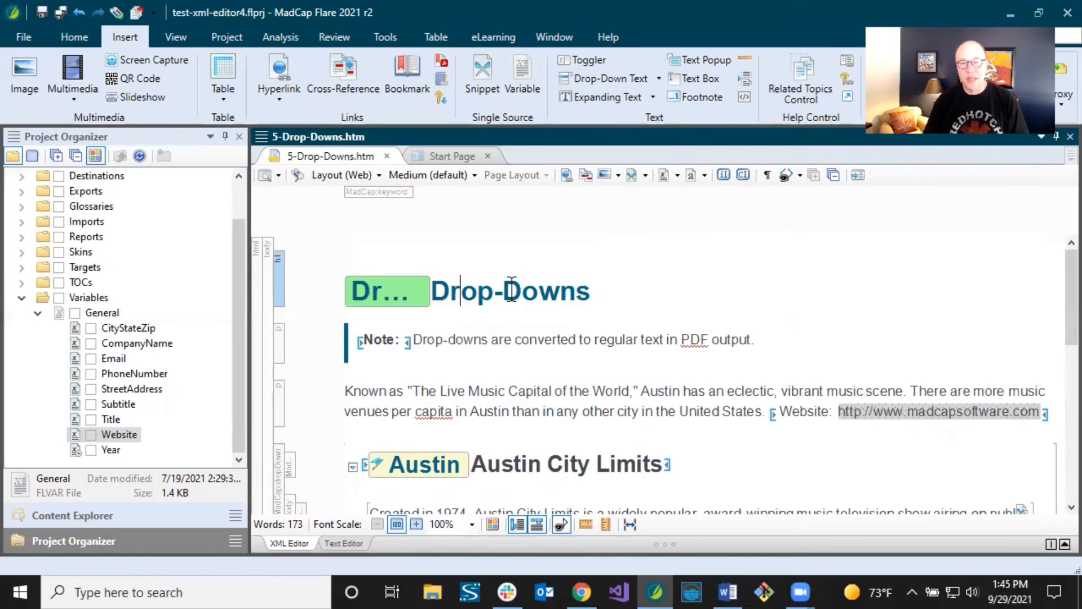
pyautogui.moveTo(794, 203)
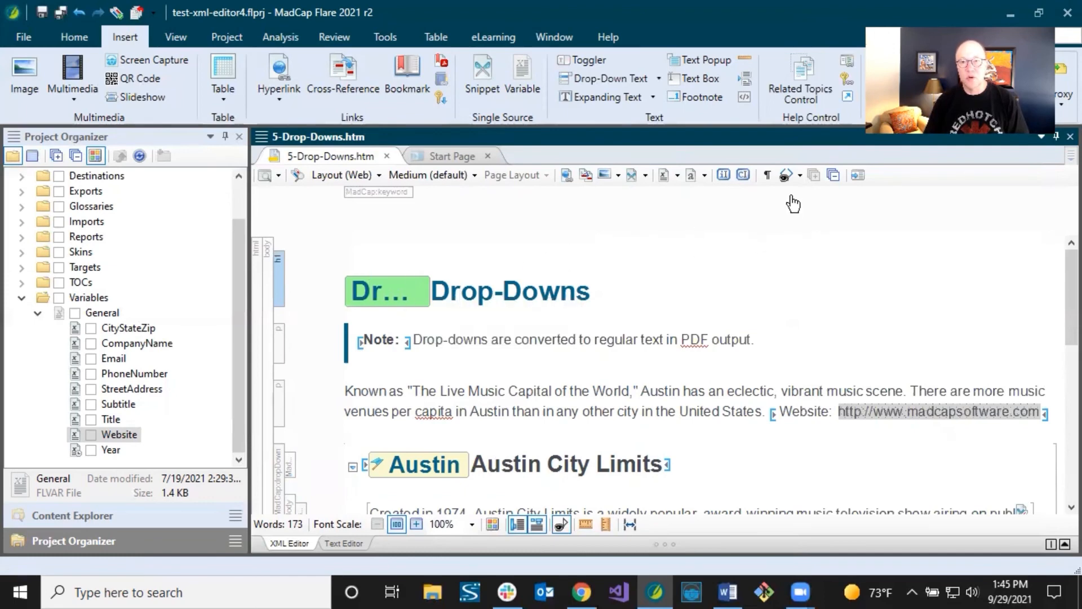
# Set the marker width to 200 px so the heading's marker reads Drop-down in full.
pyautogui.click(785, 175)
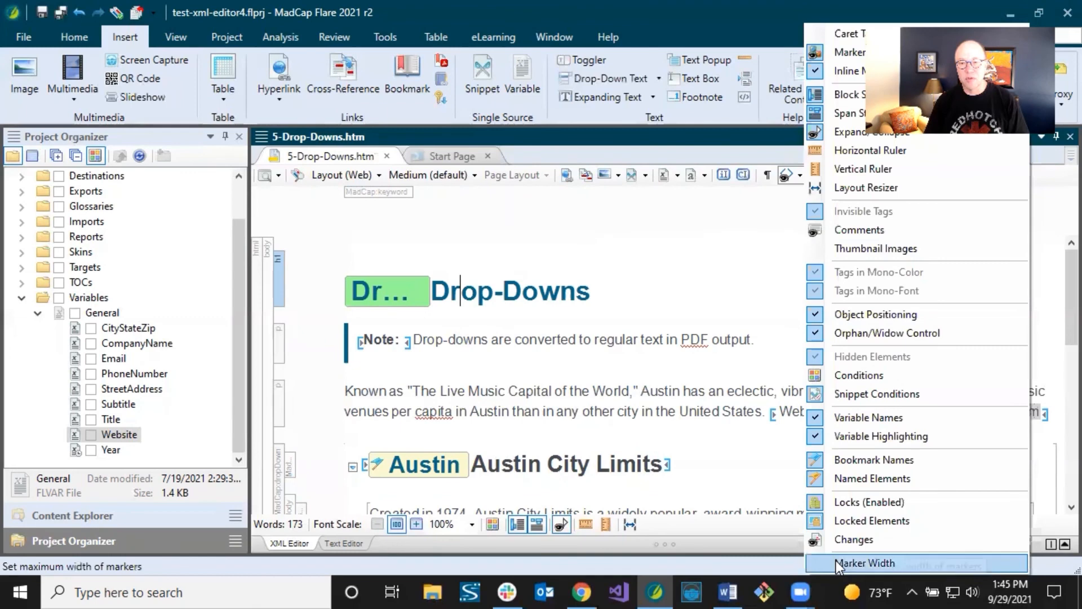
pyautogui.click(865, 564)
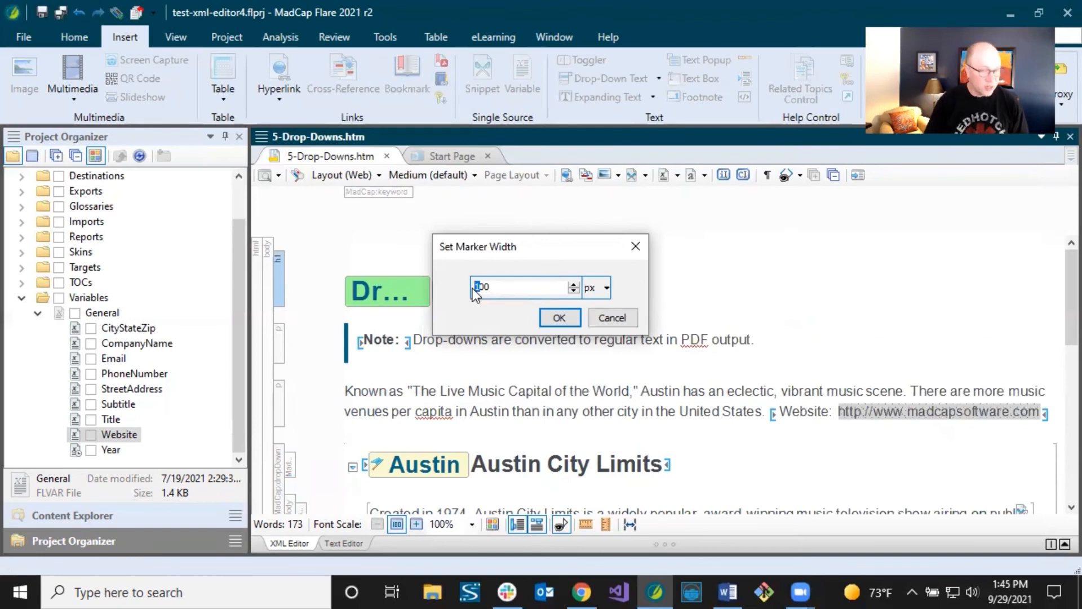
pyautogui.click(559, 318)
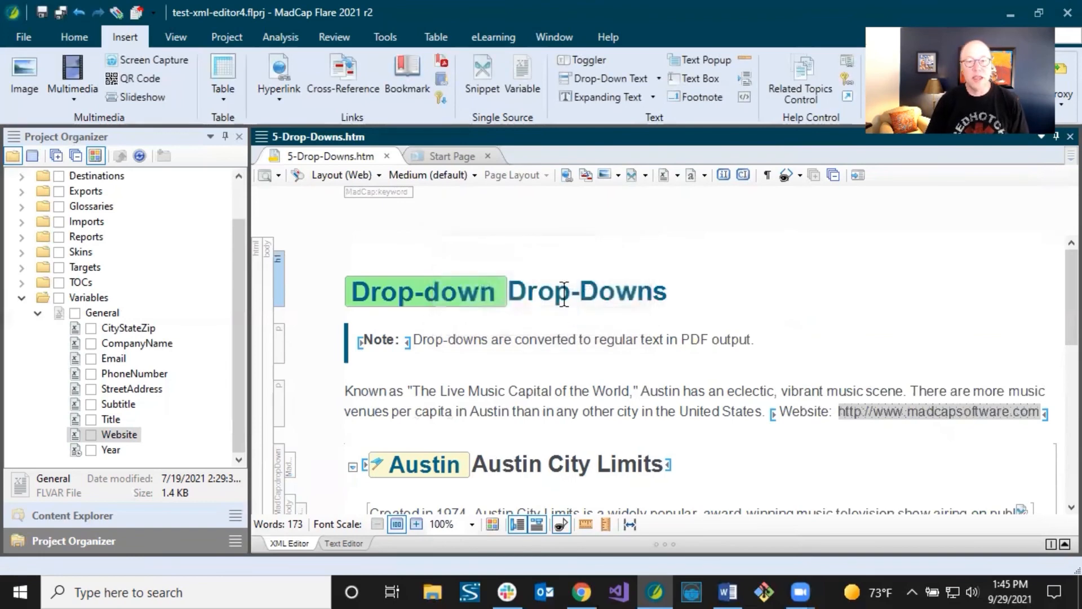